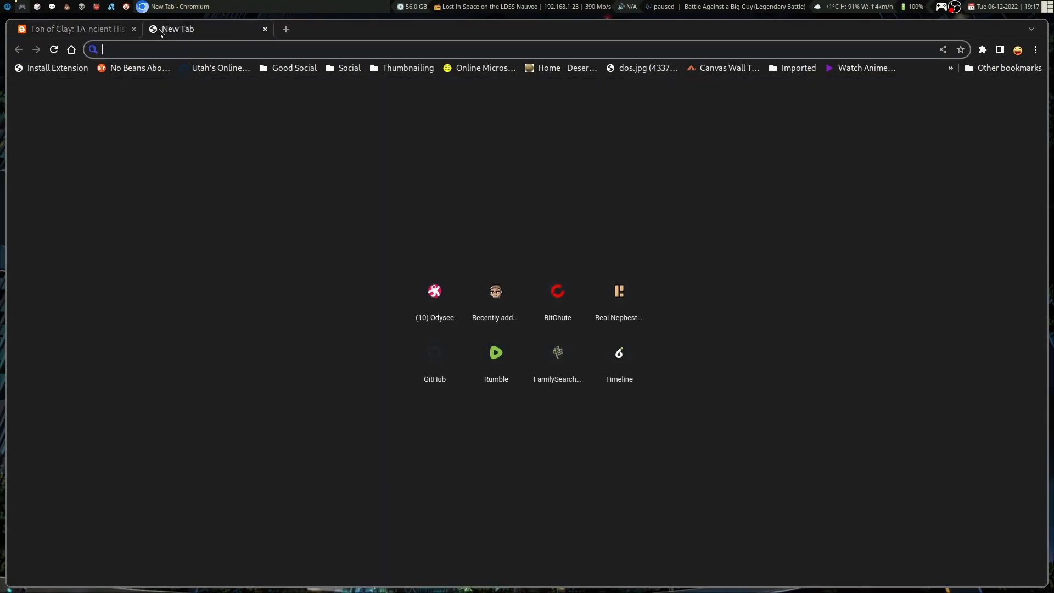
Go to wiby.me and skim the build-your-own search engine guide before returning home.
text(wiby.me/)
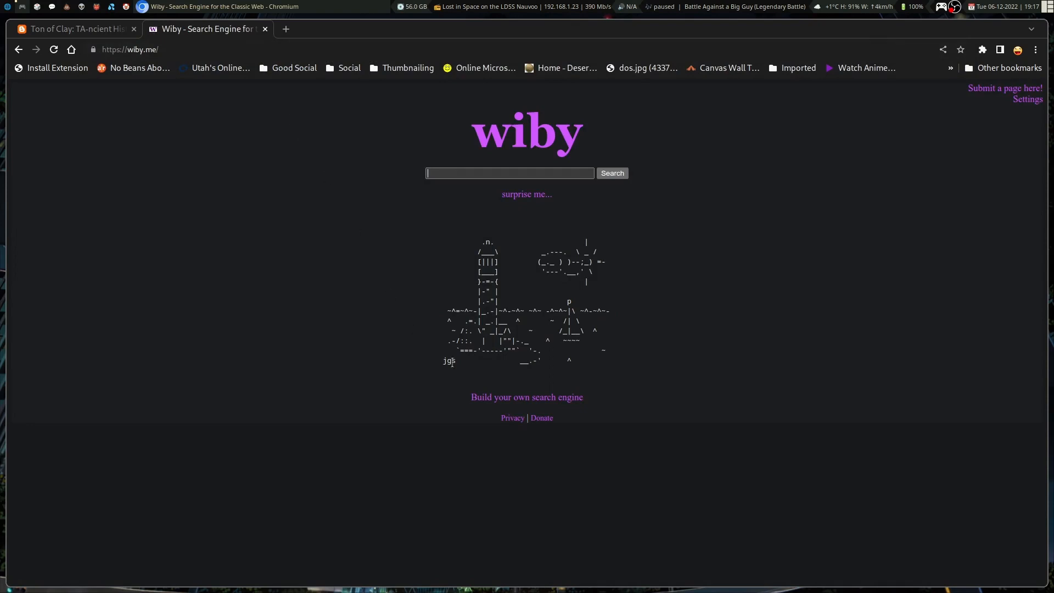
click(525, 396)
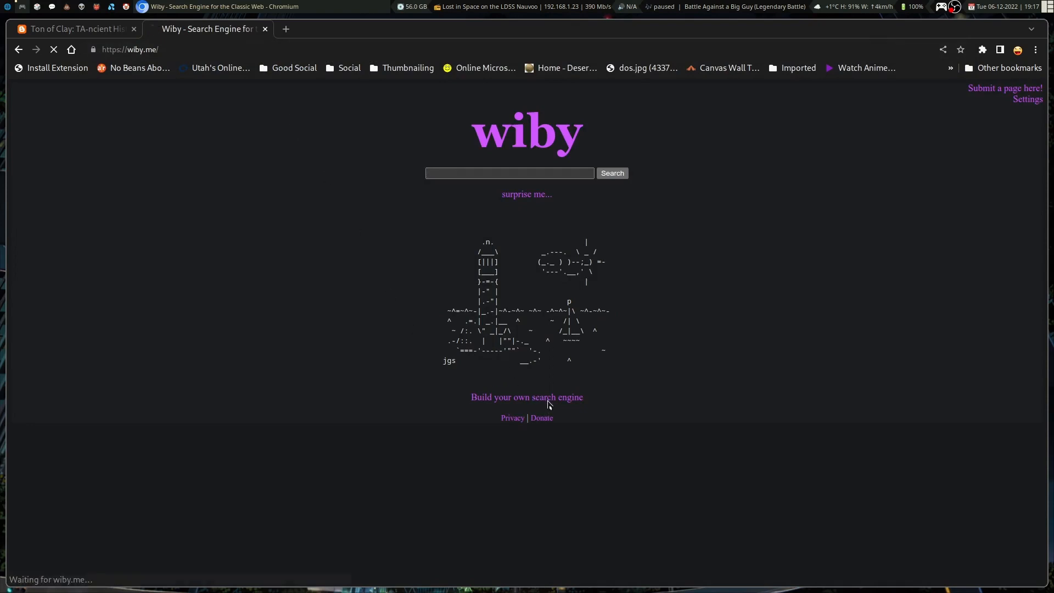
click(525, 396)
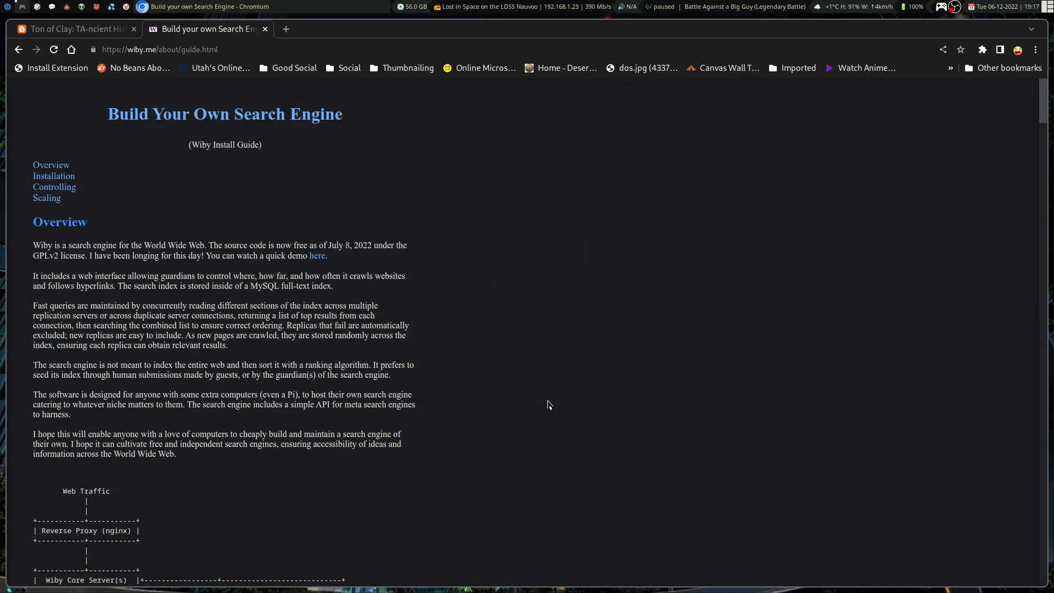
scroll(down, 3)
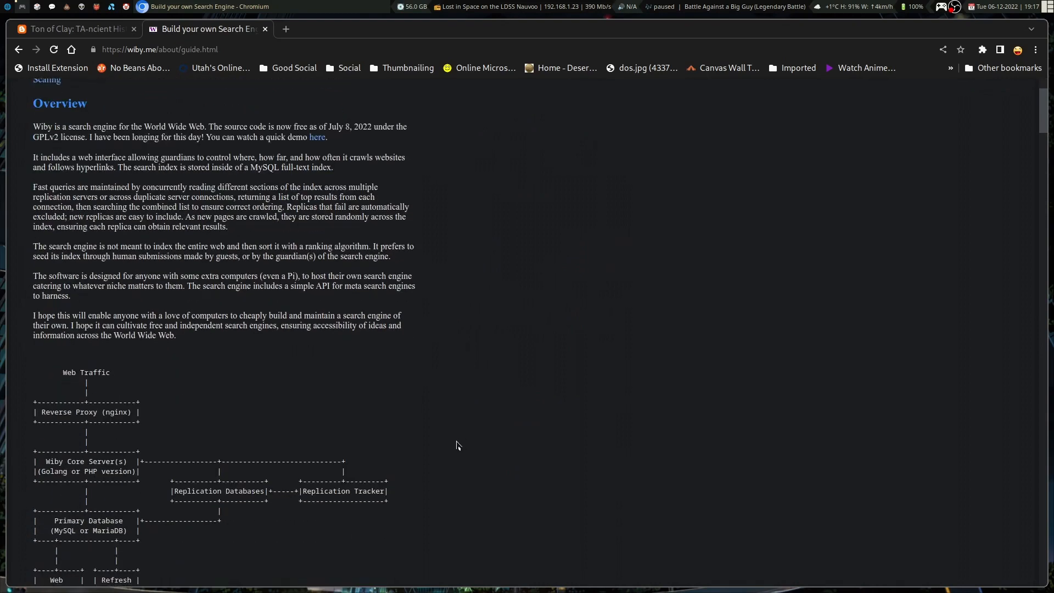
scroll(down, 3)
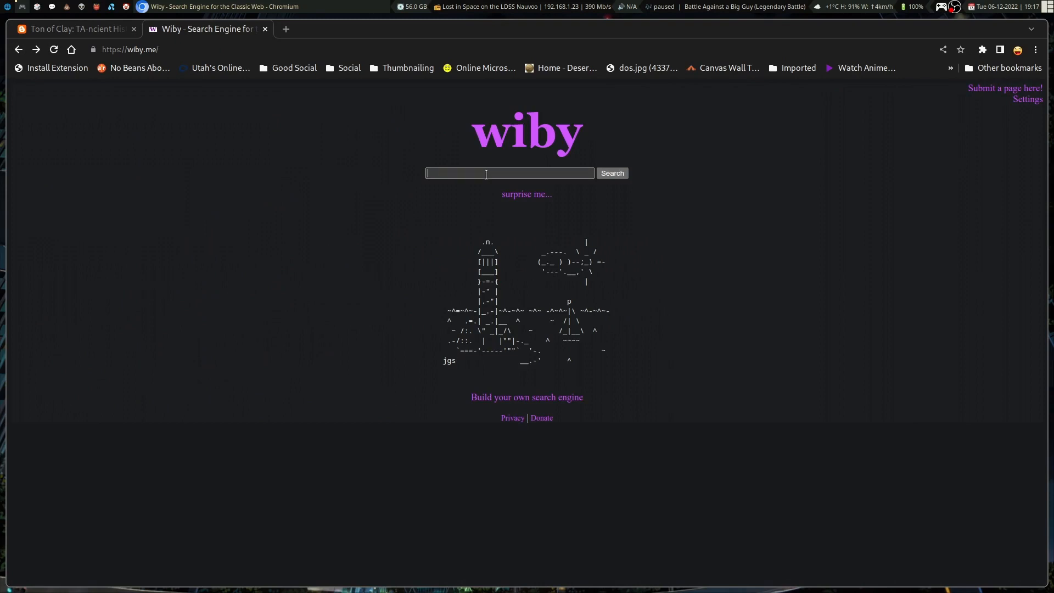
Search Wiby for 'total annihilation' and load the results list.
text(toi)
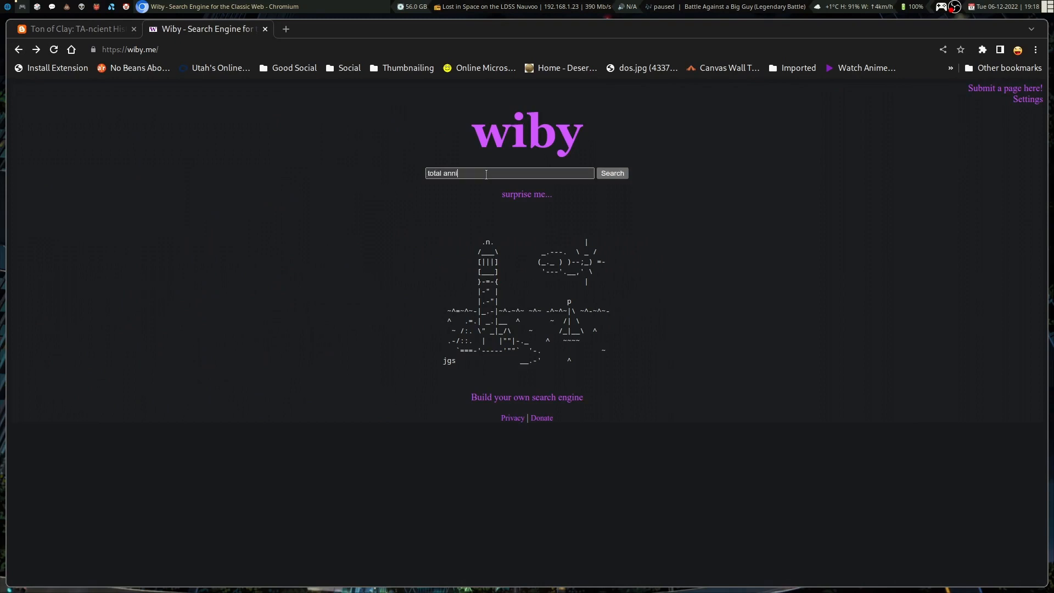
text(hilation)
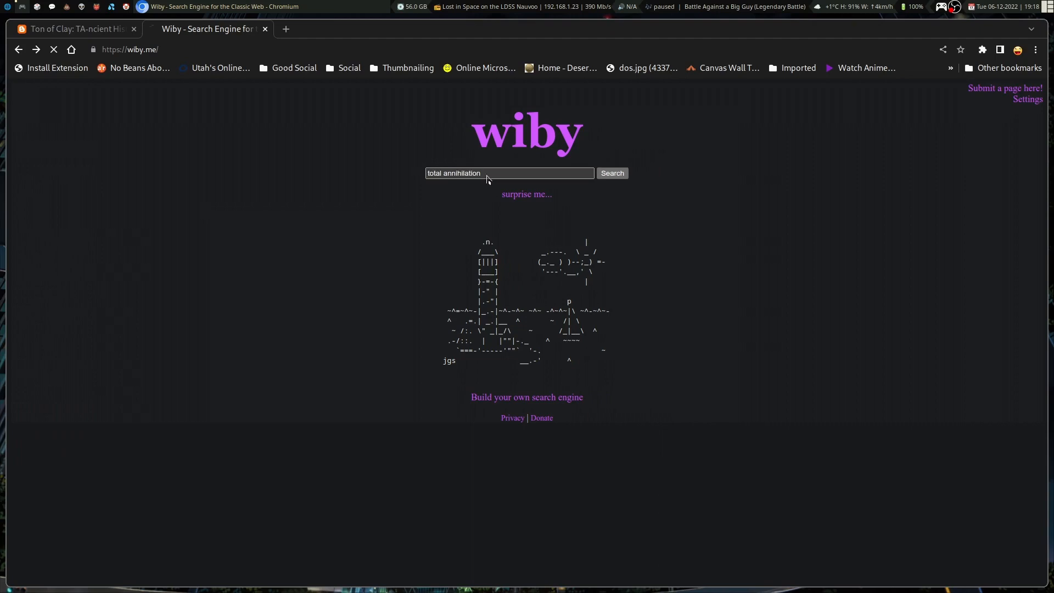
click(612, 172)
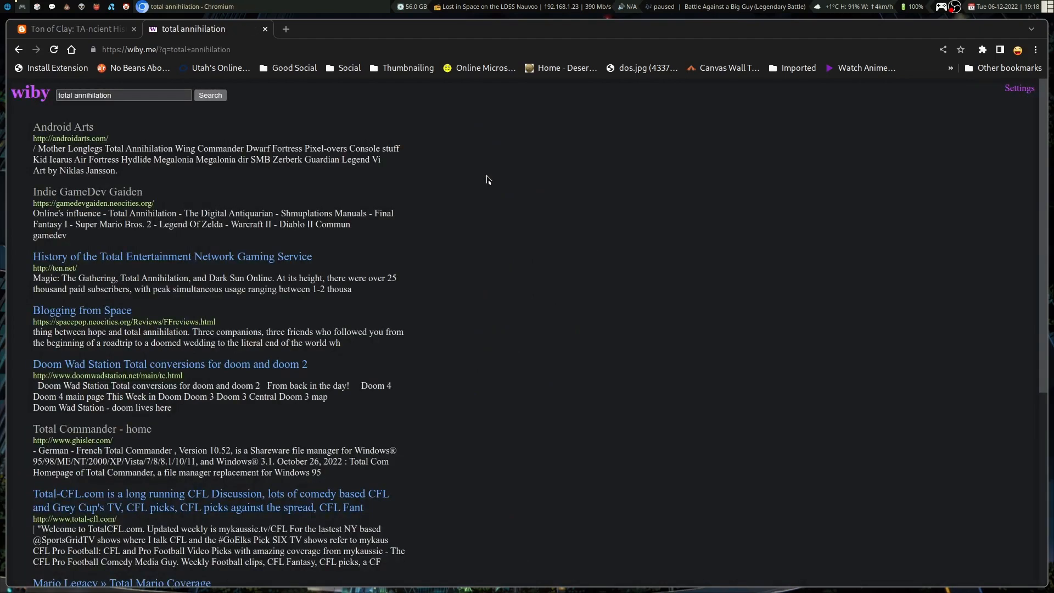
Glance at the open Ton of Clay tab, then review the total annihilation results.
click(74, 28)
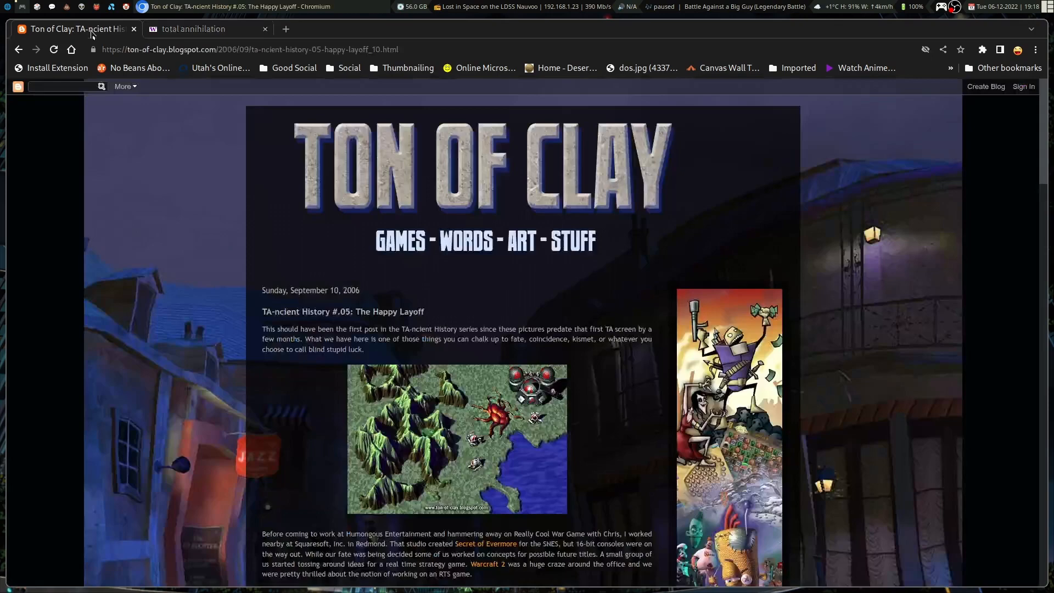
click(202, 29)
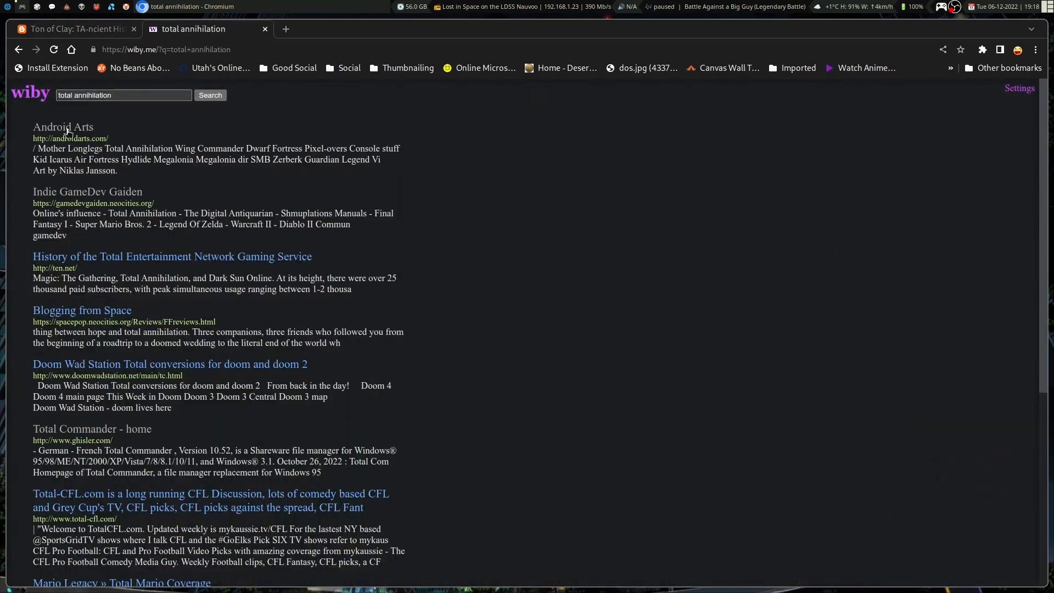
click(64, 127)
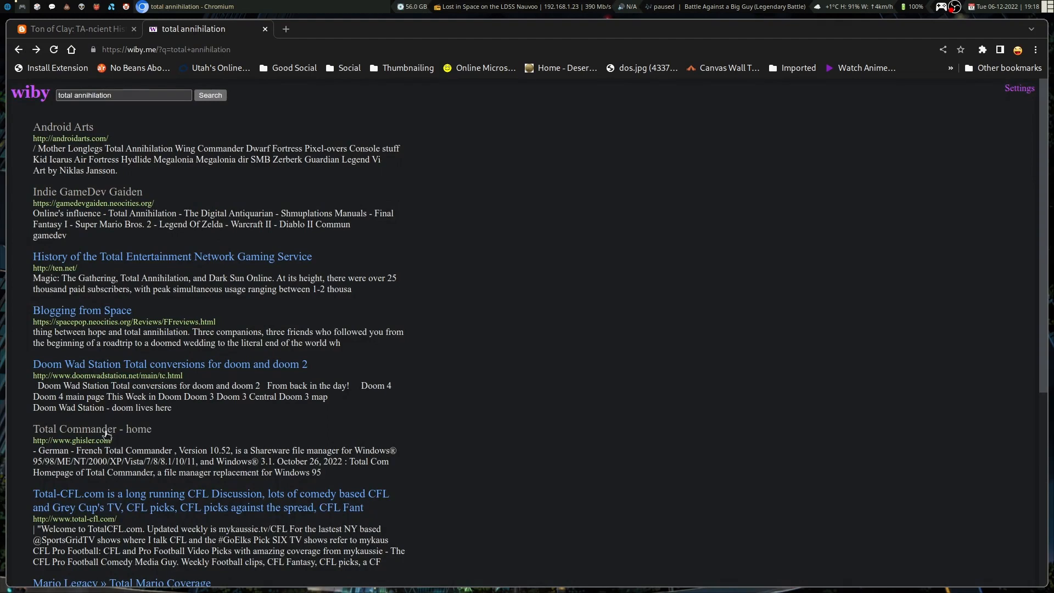
click(93, 429)
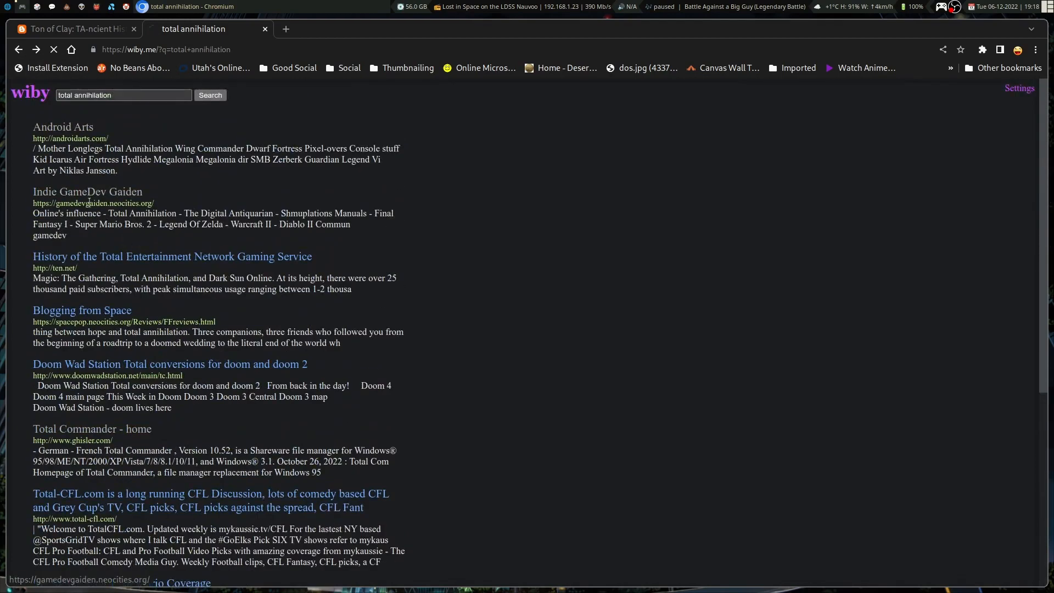
Open Indie GameDev Gaiden and follow its Total Annihilation dev-story link to The Happy Layoff post.
click(88, 191)
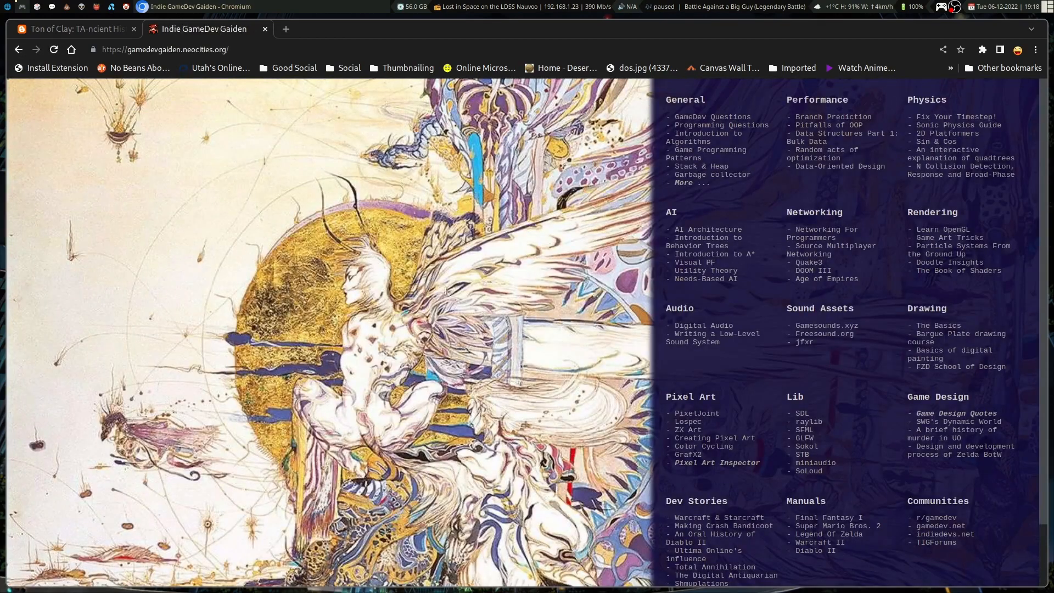
mouse_move(706, 153)
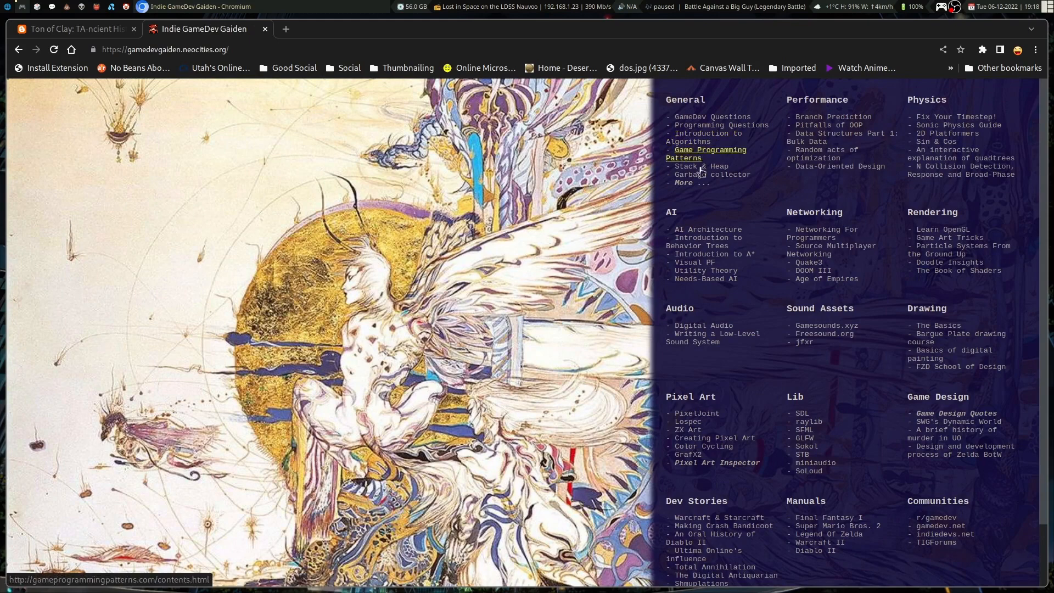
mouse_move(718, 517)
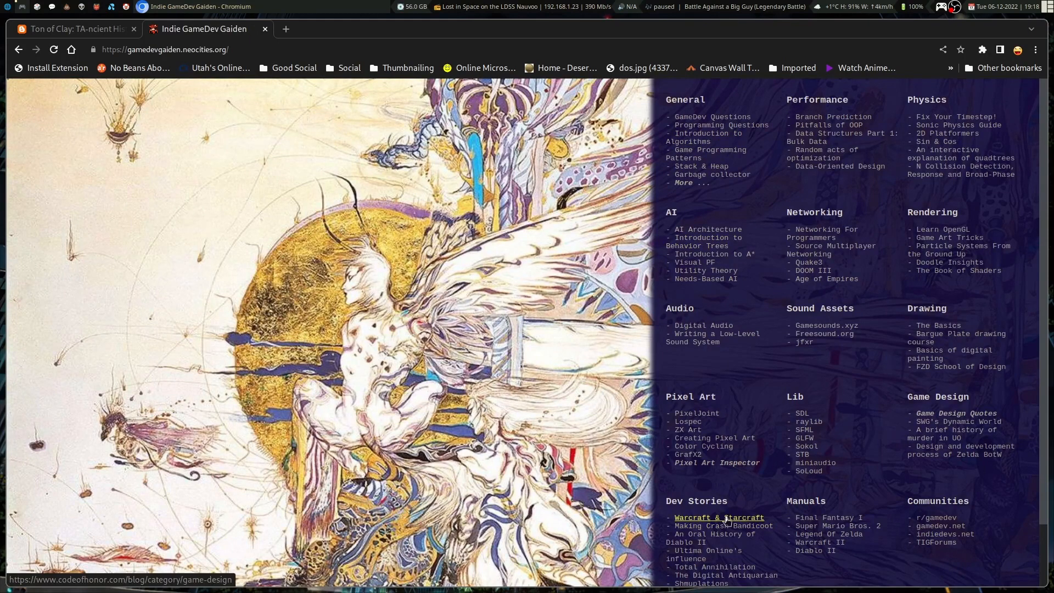
mouse_move(714, 566)
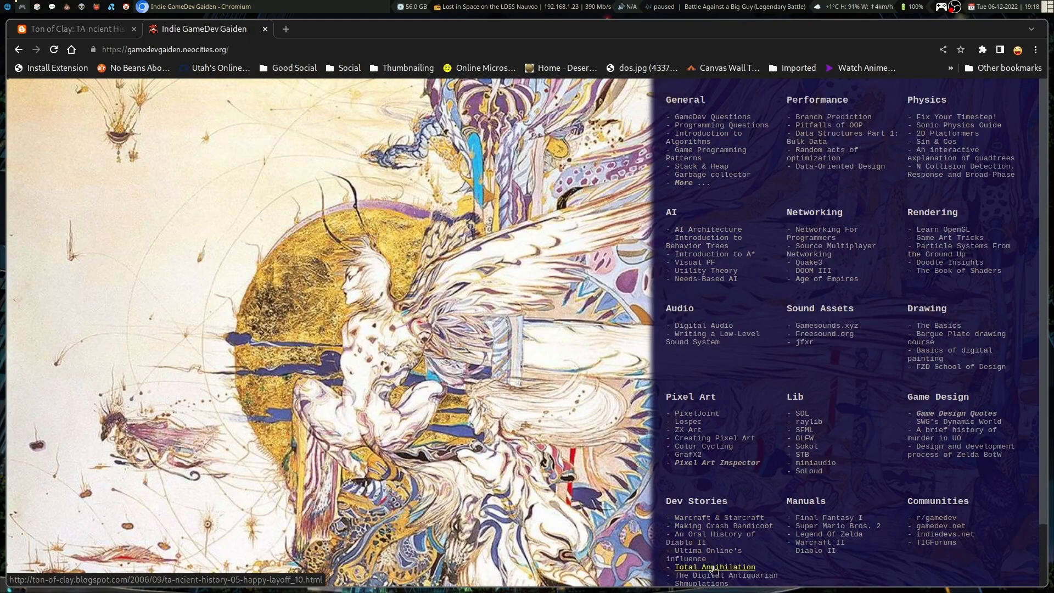
click(714, 567)
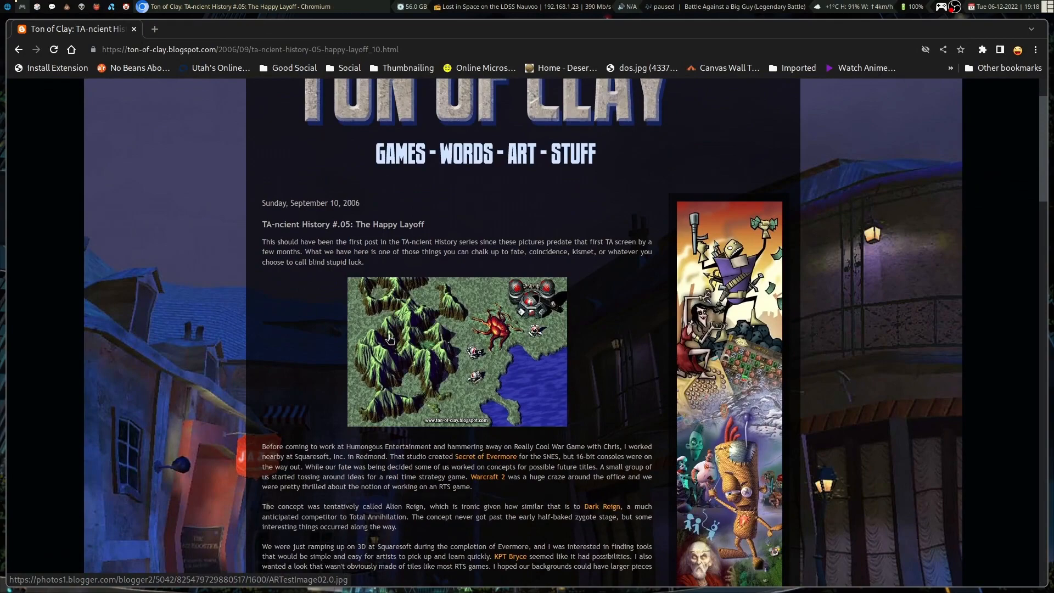
Read down through the Happy Layoff post and its comments toward the Pixel People entry.
scroll(down, 3)
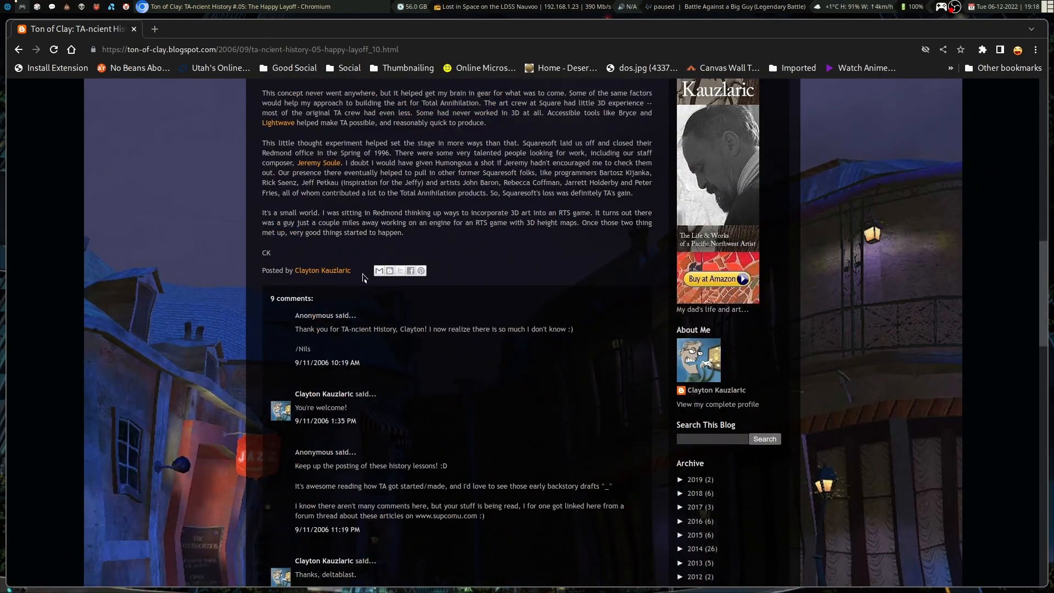
mouse_move(351, 282)
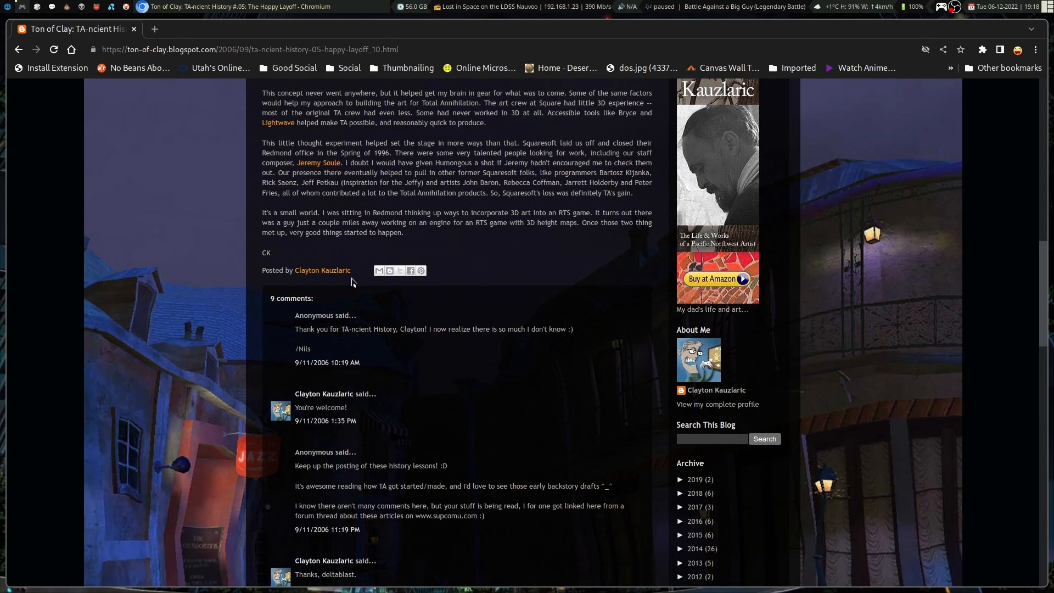
mouse_move(354, 283)
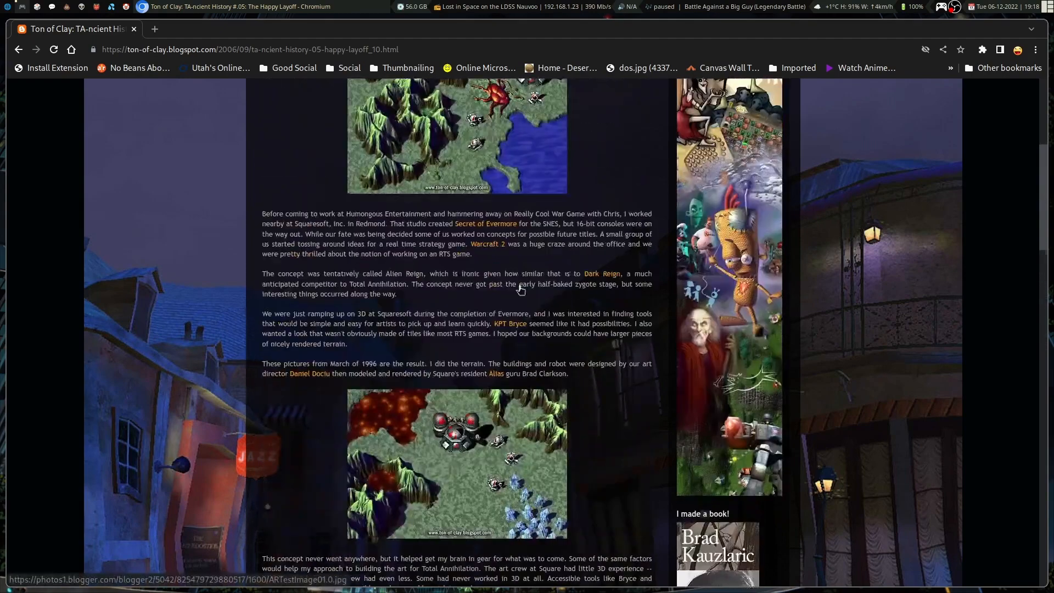
scroll(down, 3)
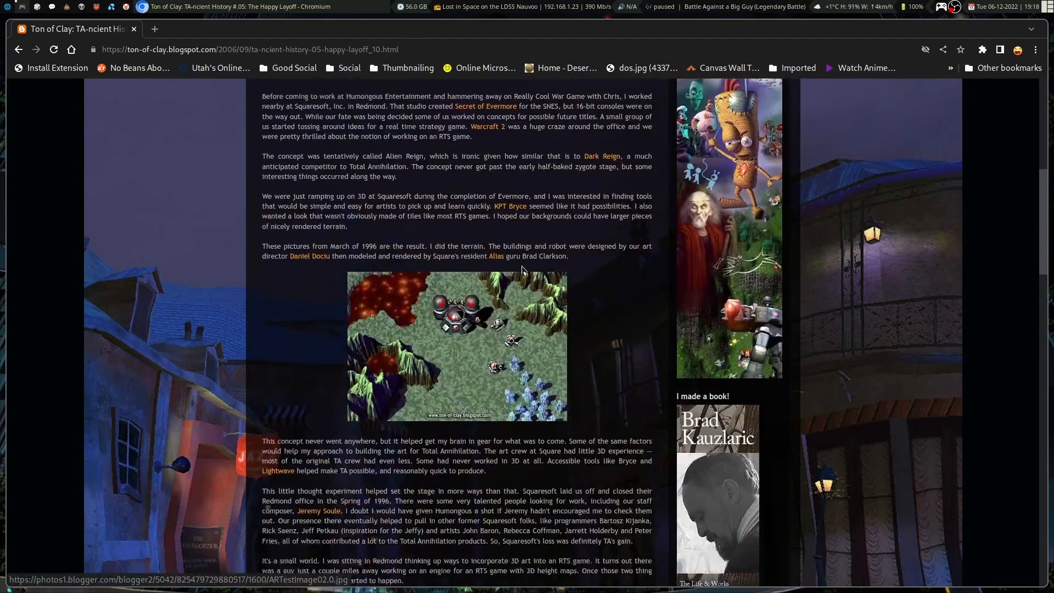
scroll(down, 3)
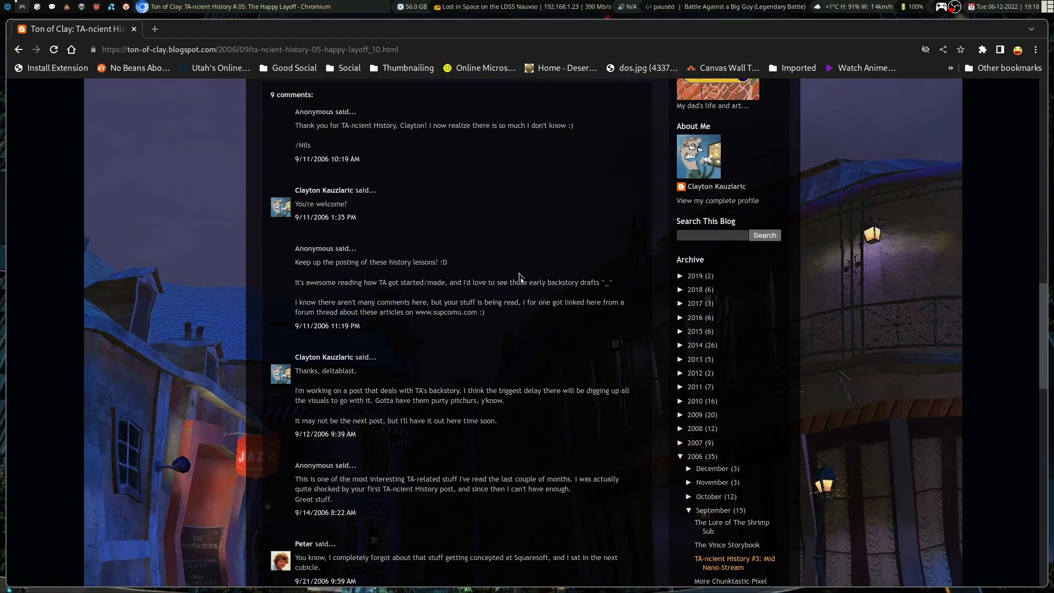
scroll(down, 3)
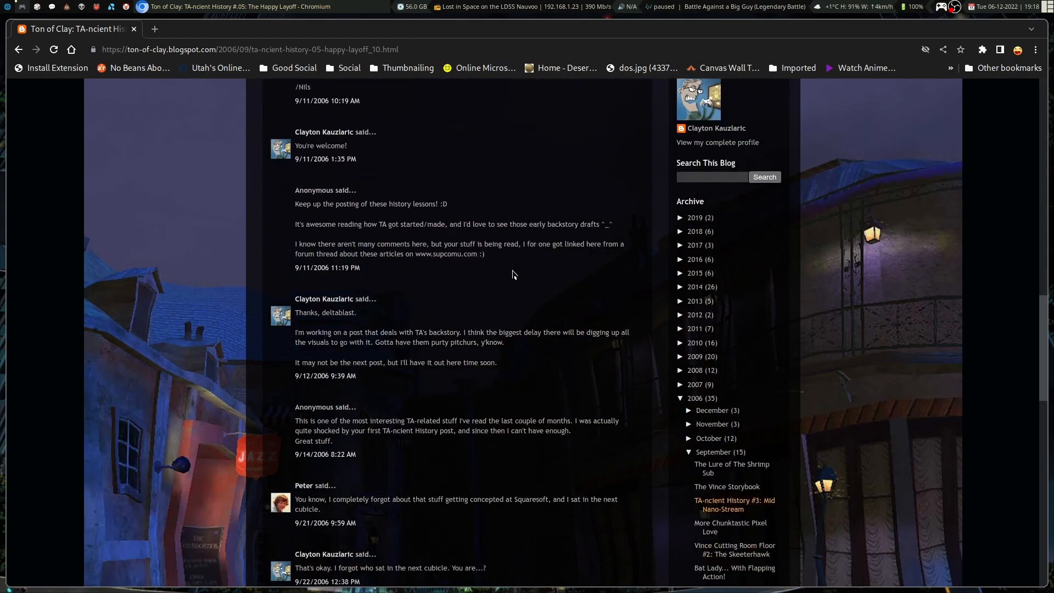
scroll(down, 3)
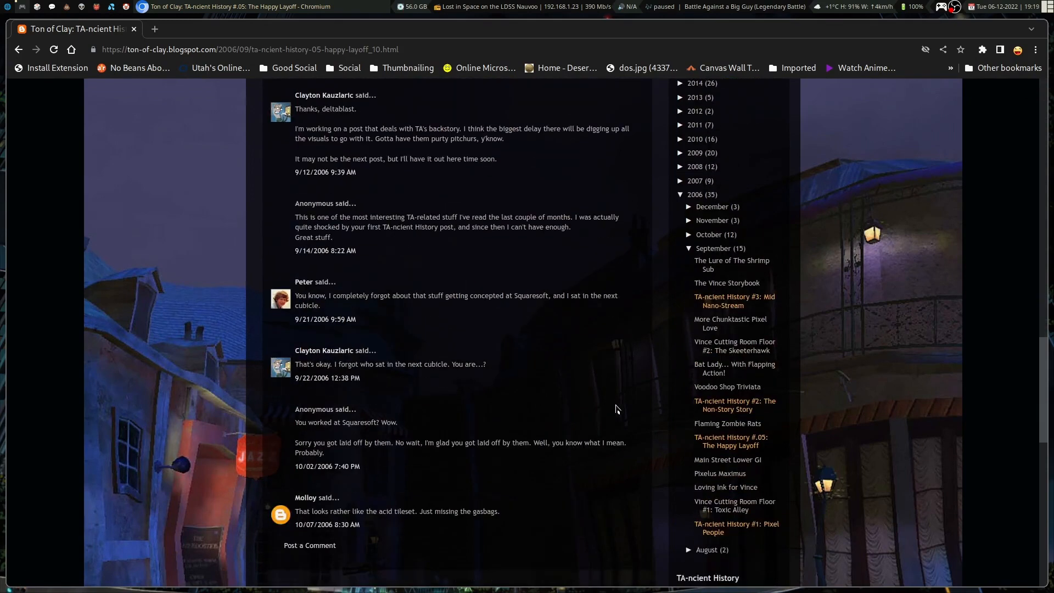
scroll(down, 3)
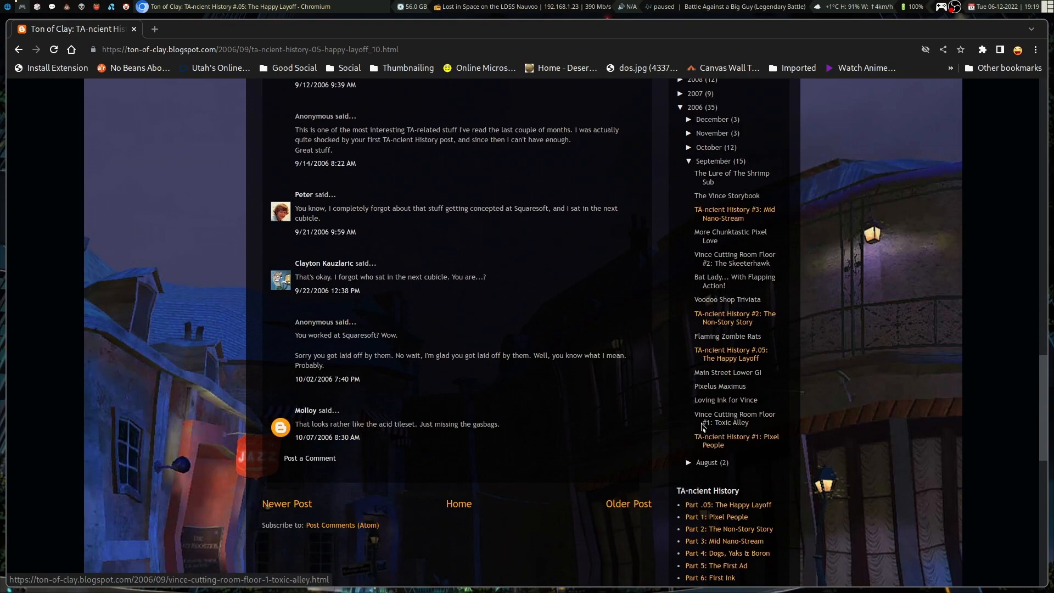
scroll(down, 3)
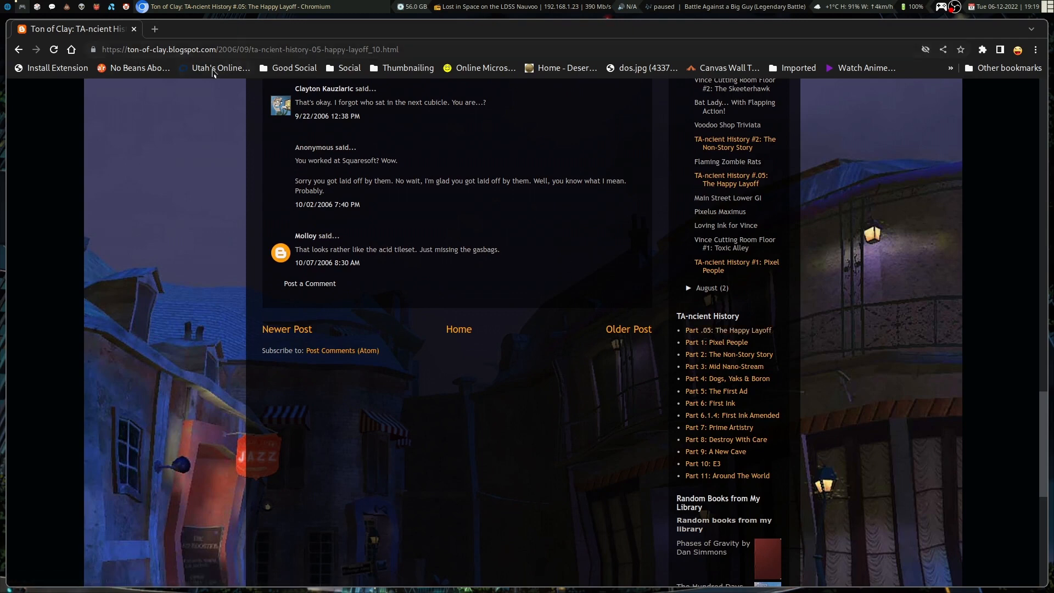
mouse_move(310, 283)
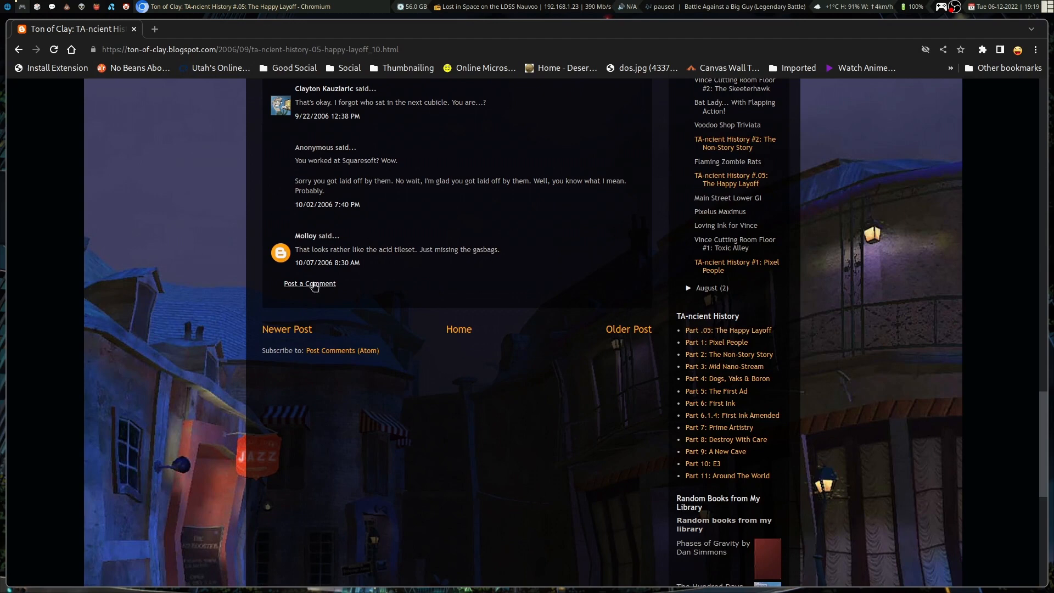
mouse_move(728, 330)
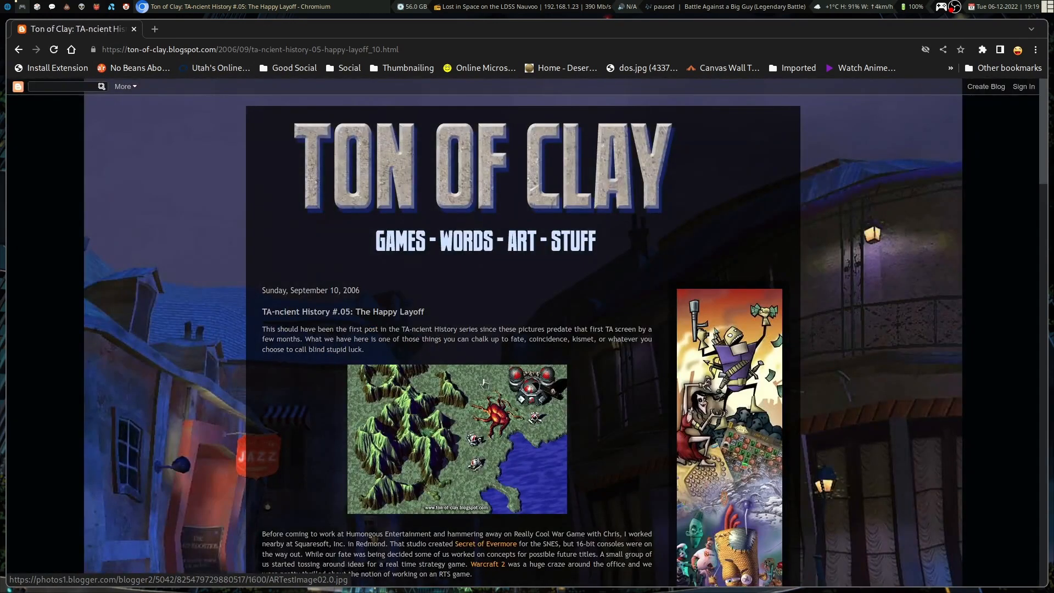
mouse_move(489, 381)
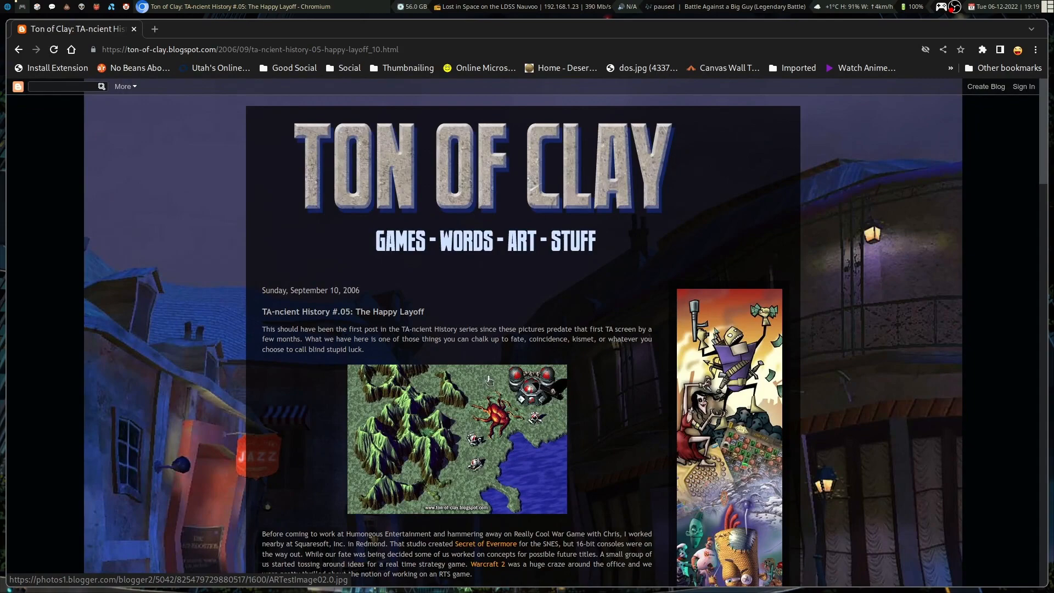
scroll(down, 3)
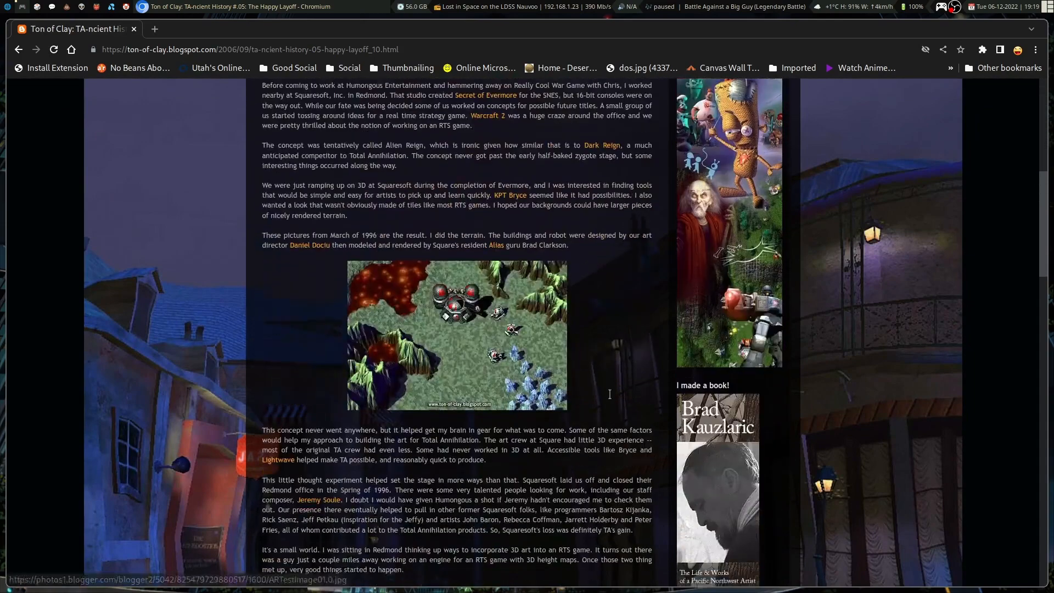
scroll(down, 3)
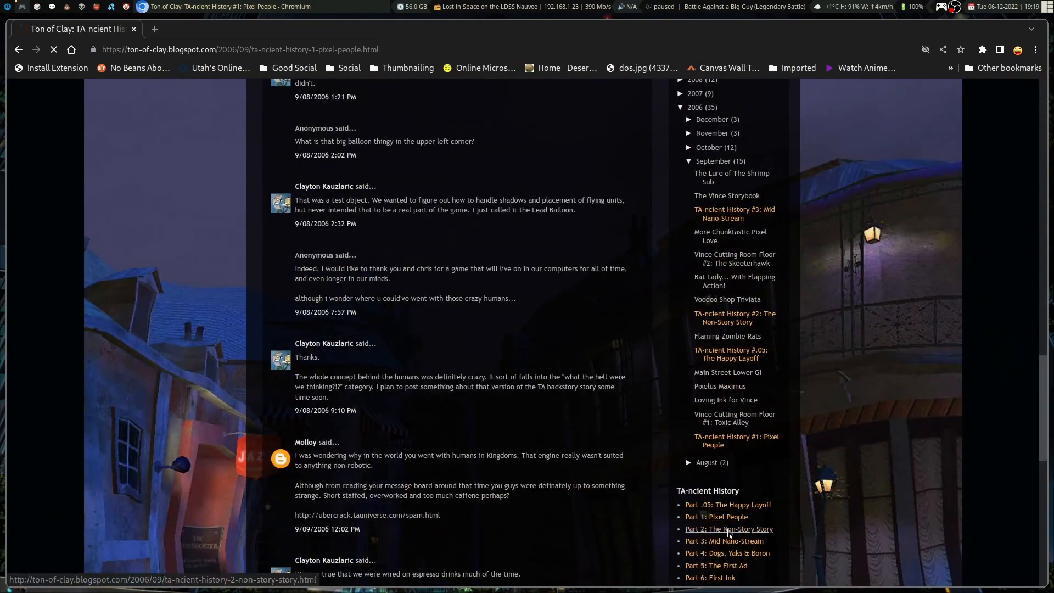
Open Part 2: The Non-Story Story from the sidebar and read down to its comments.
click(727, 529)
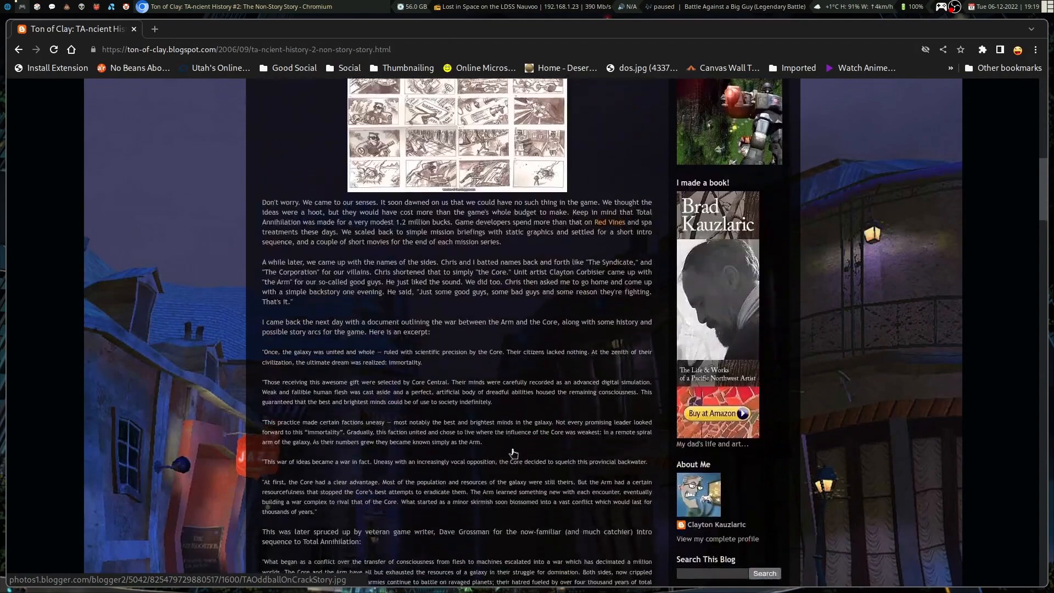
scroll(down, 3)
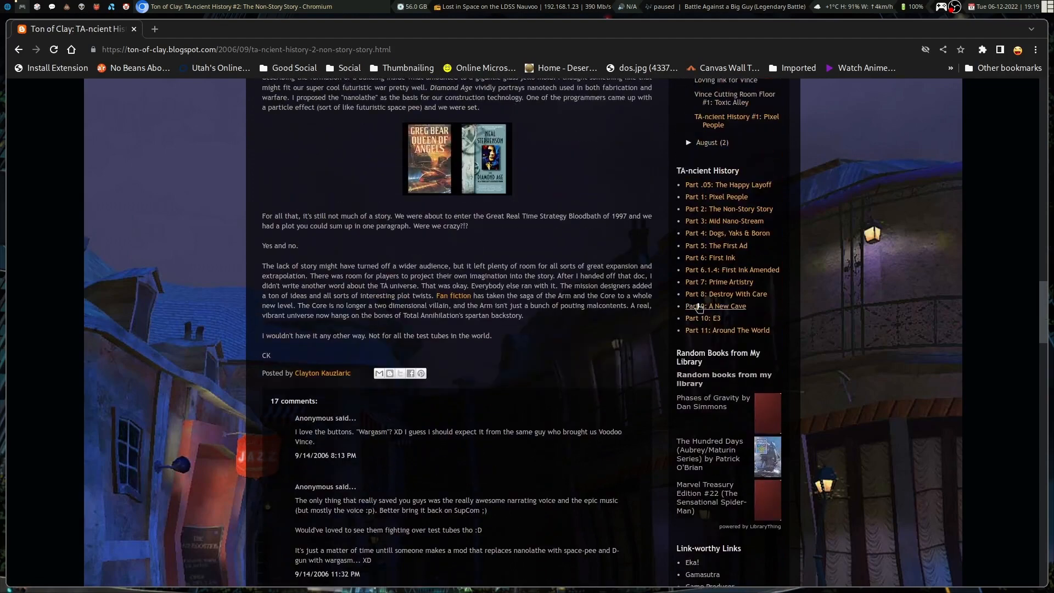
mouse_move(714, 306)
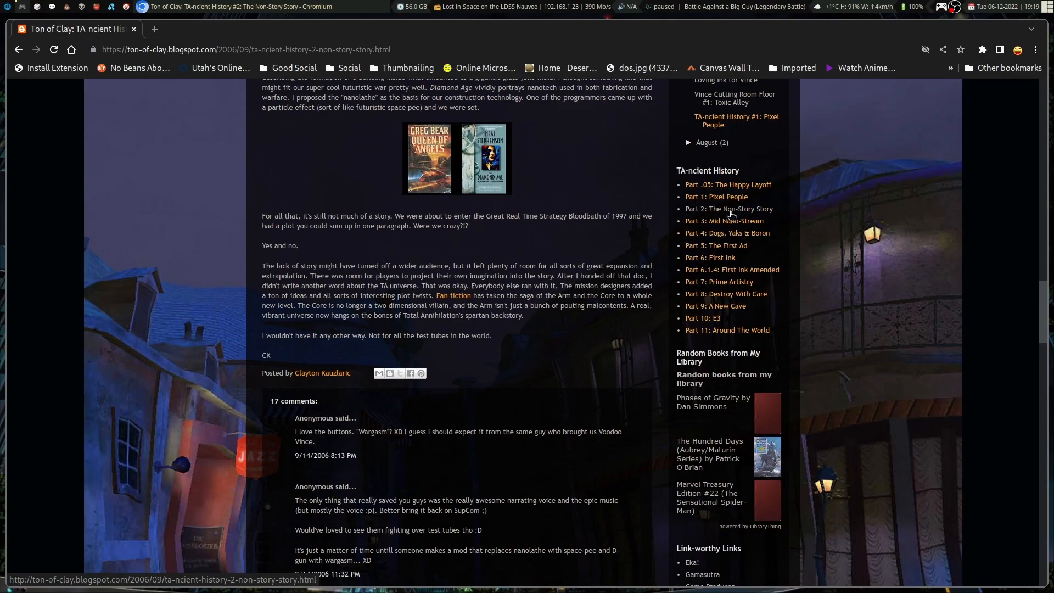
Open Part 3: Mid Nano-Stream from the sidebar and read down to its comments.
click(725, 220)
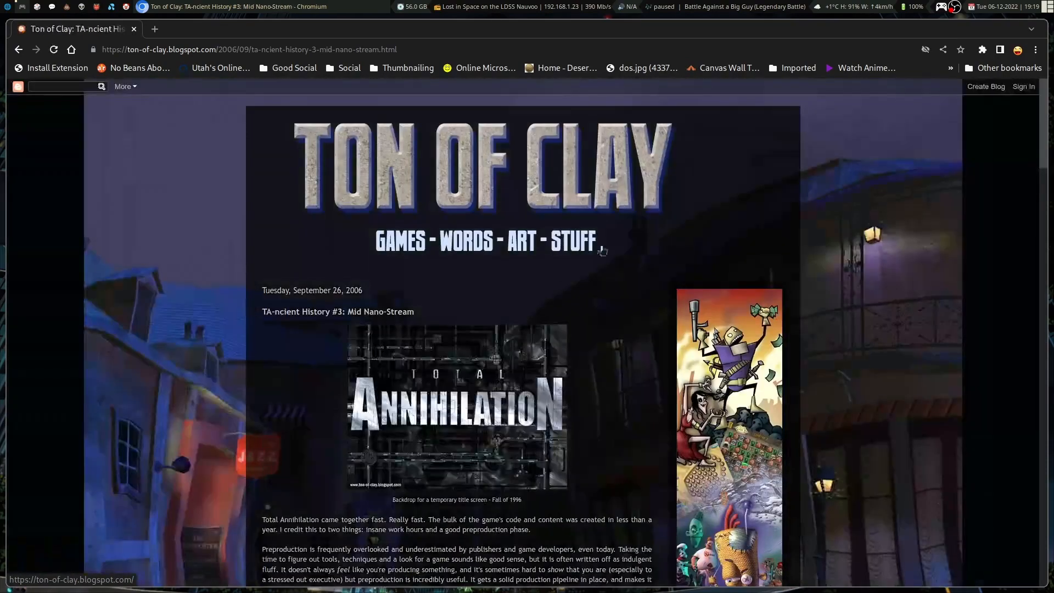
scroll(down, 3)
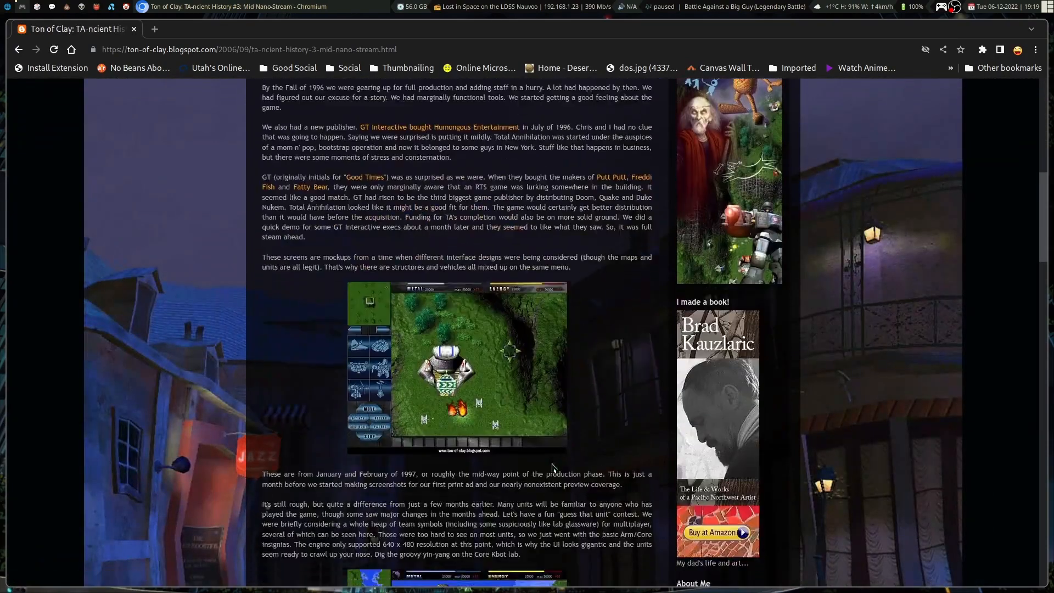
scroll(down, 3)
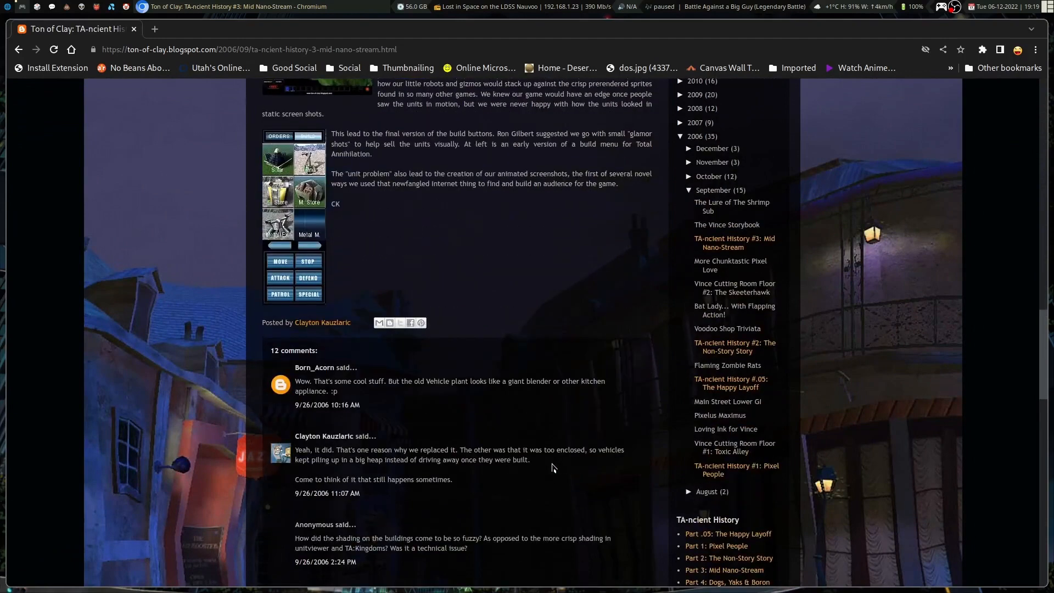
scroll(down, 3)
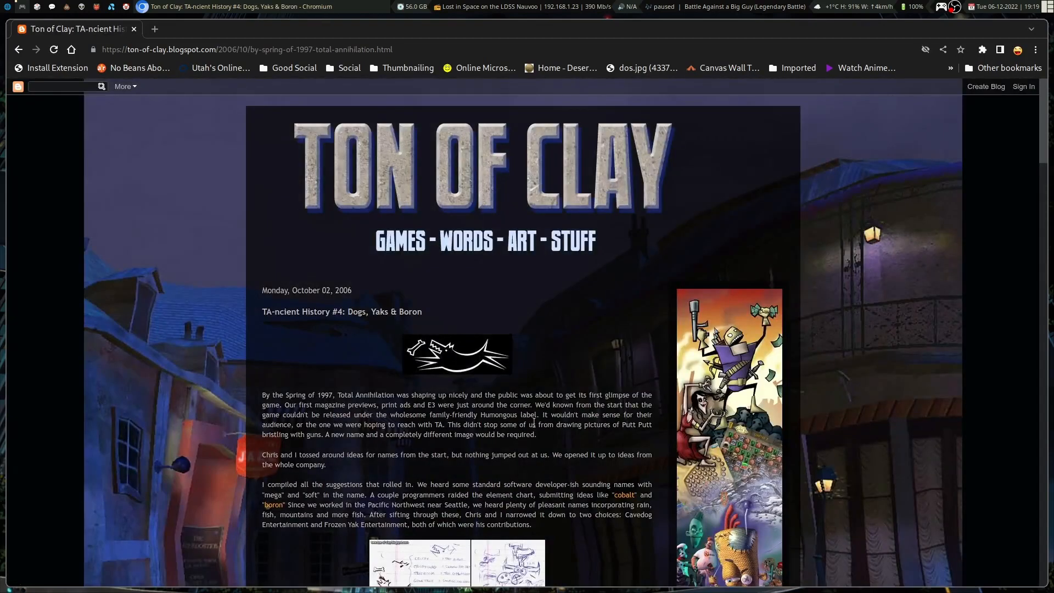
Read Part 4: Dogs, Yaks & Boron through its comments, then open Part 5: The First Ad.
scroll(down, 3)
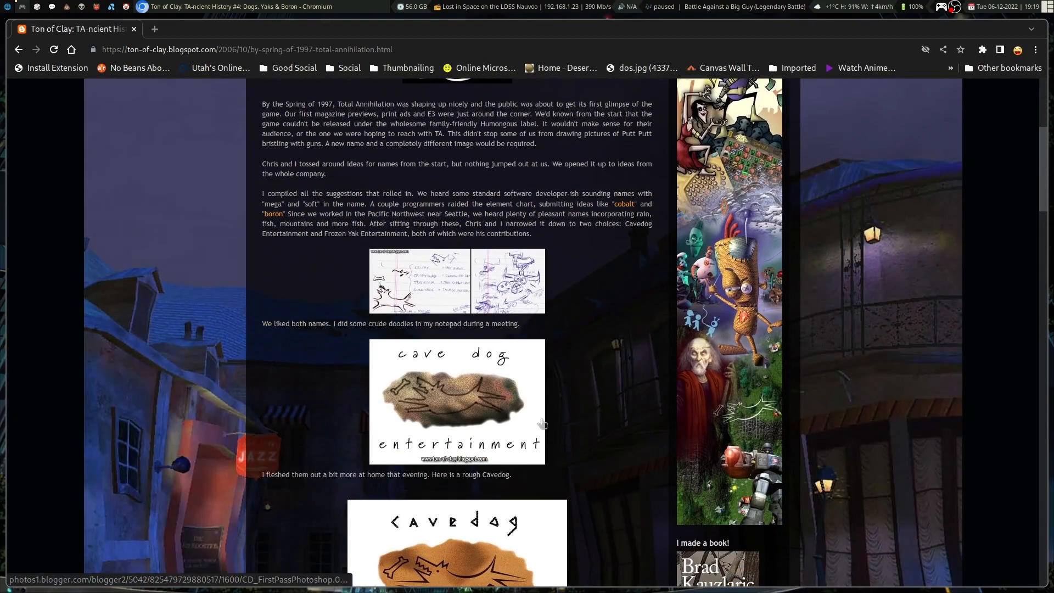
mouse_move(594, 426)
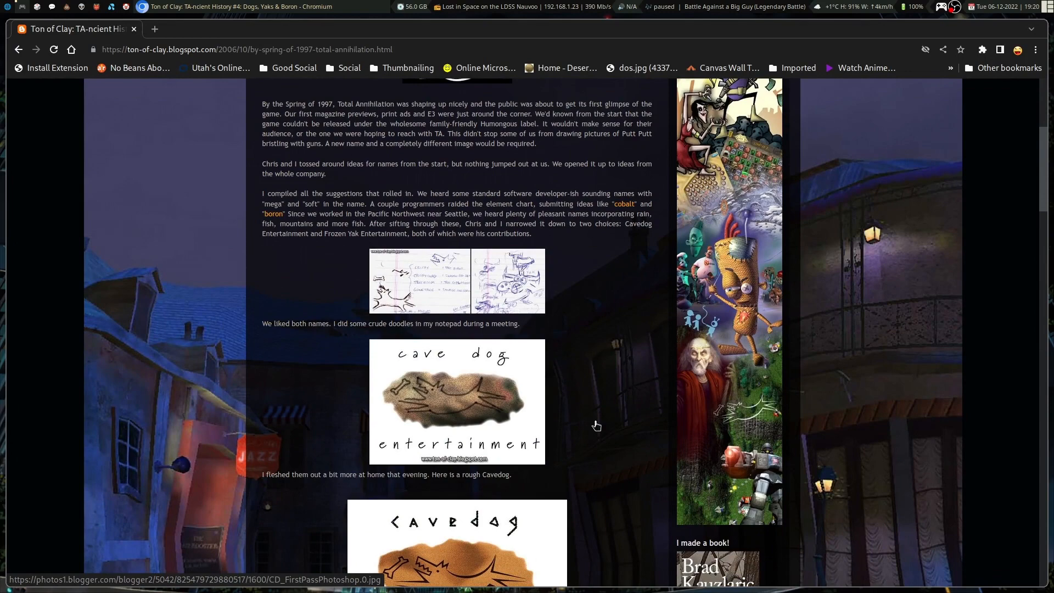
scroll(down, 3)
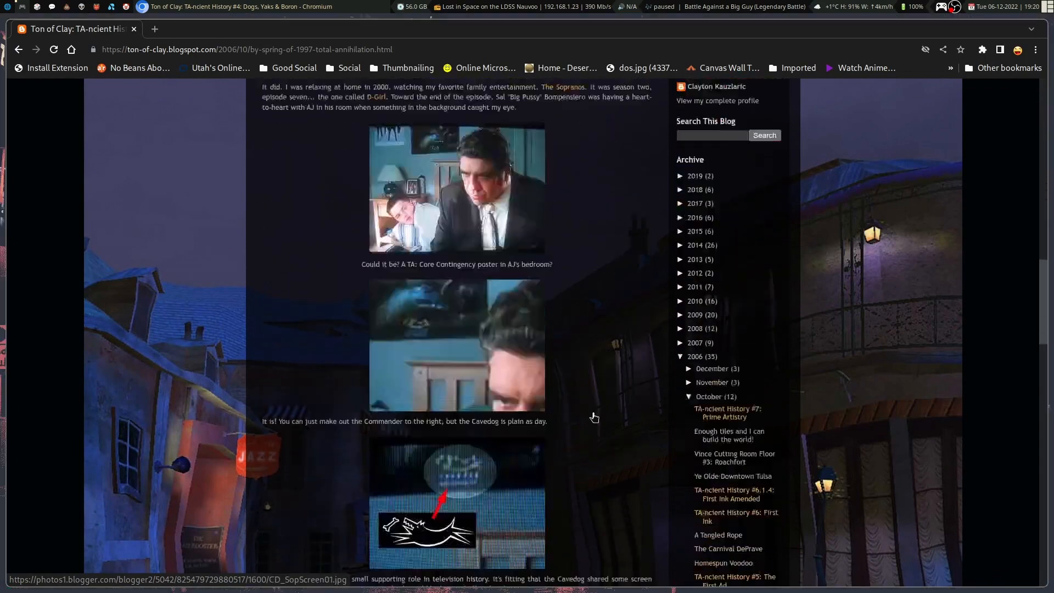
scroll(down, 3)
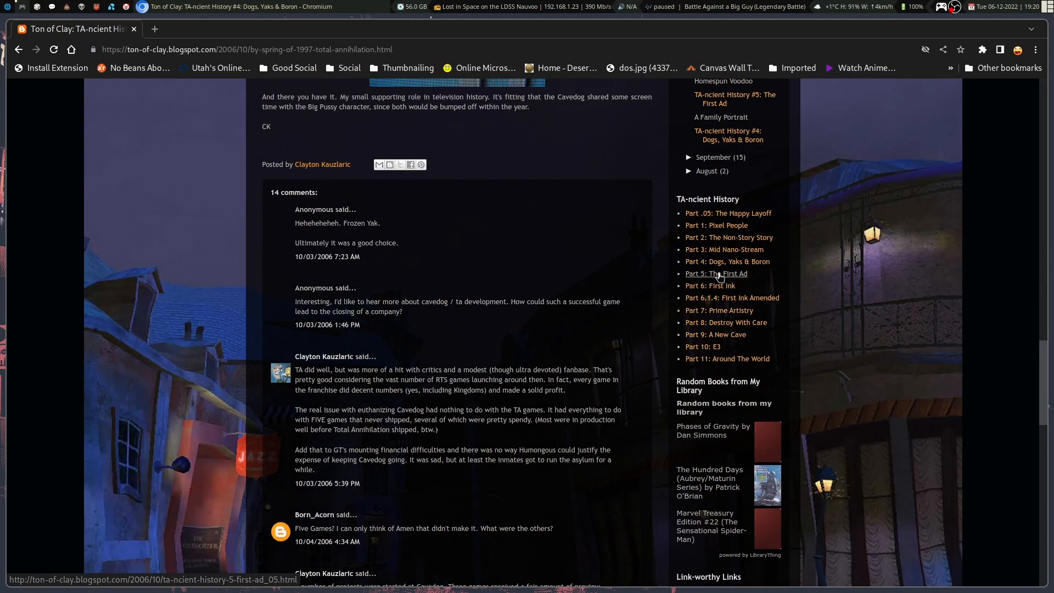
click(715, 274)
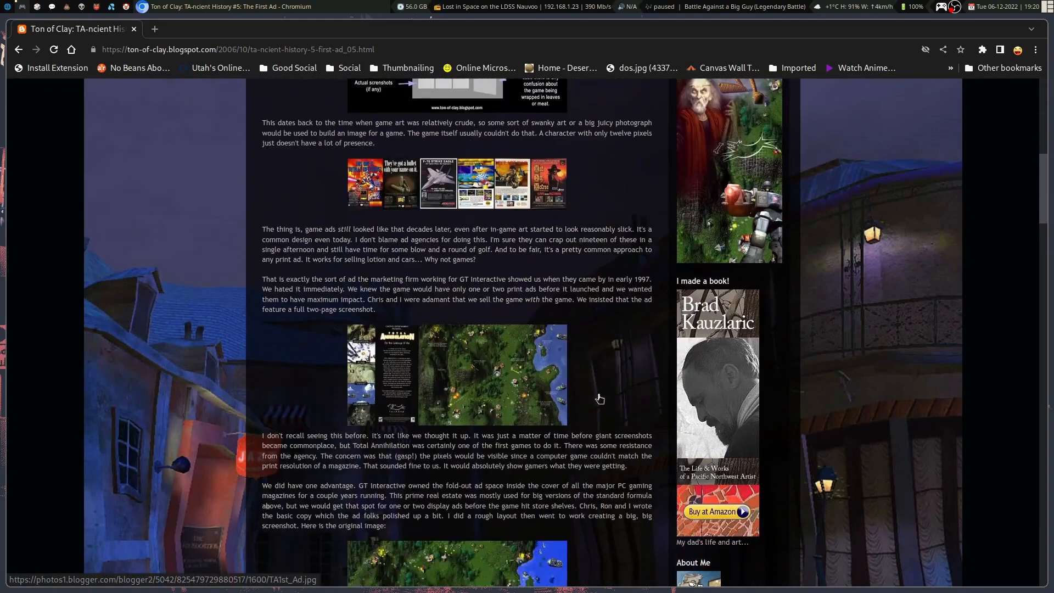
Read the Part 5: The First Ad post down through its comments.
scroll(down, 3)
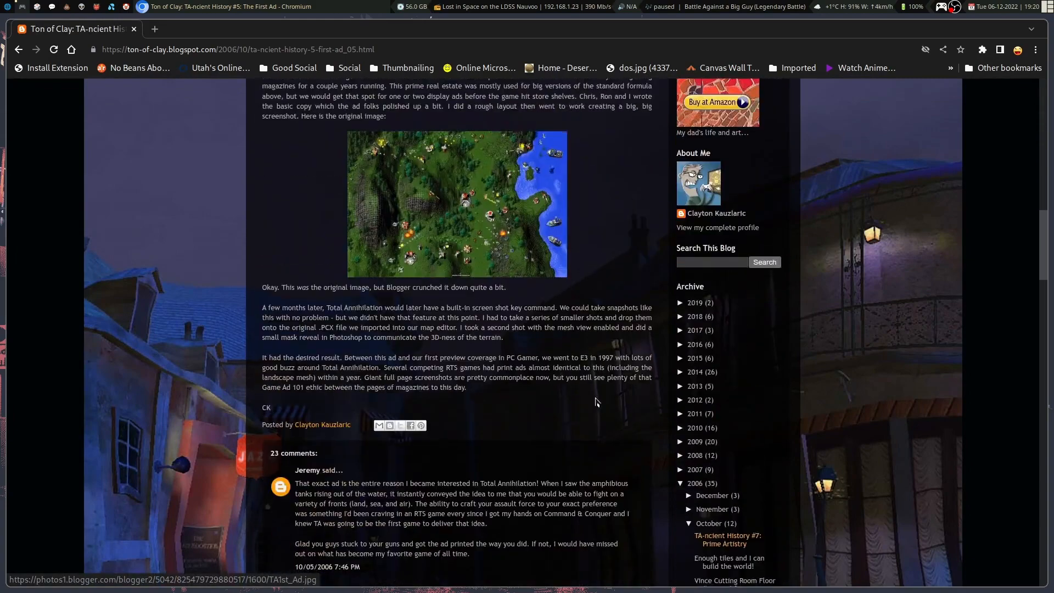
scroll(down, 3)
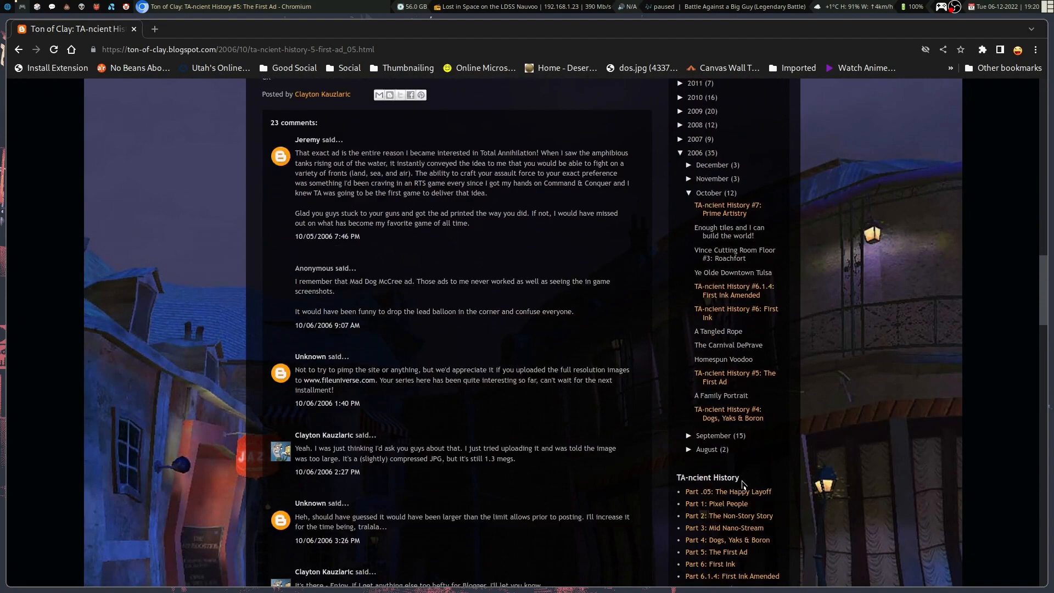
scroll(down, 3)
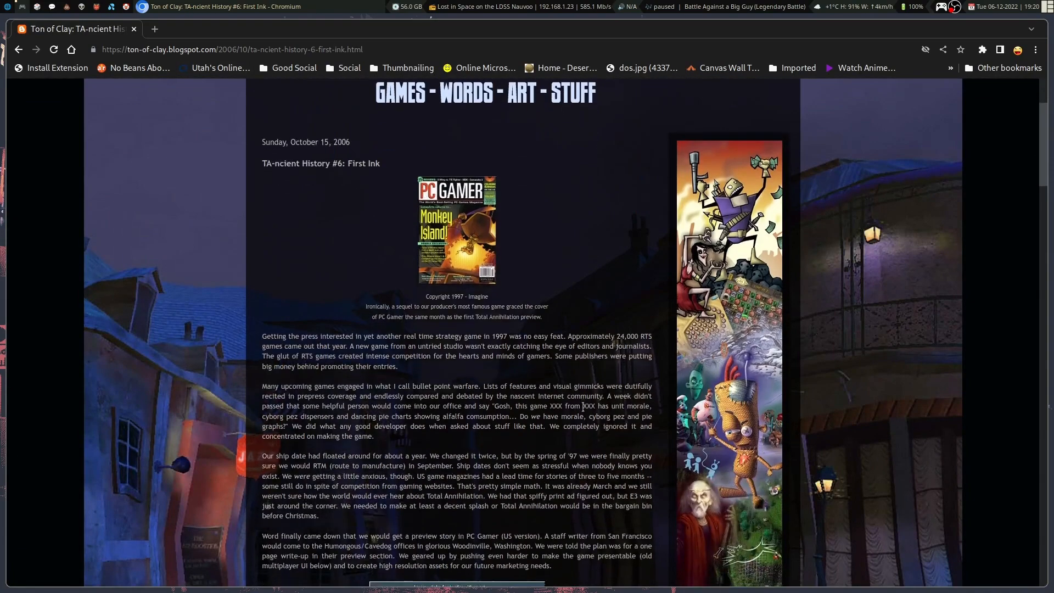
Skim down the Part 6: First Ink post toward the First Ink Amended instalment.
scroll(down, 3)
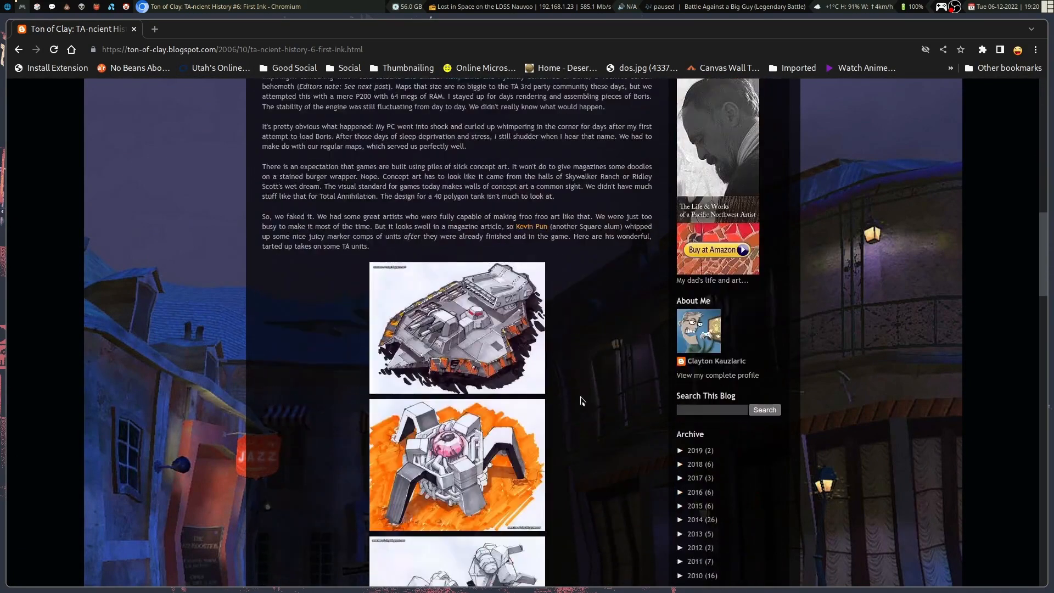
scroll(down, 3)
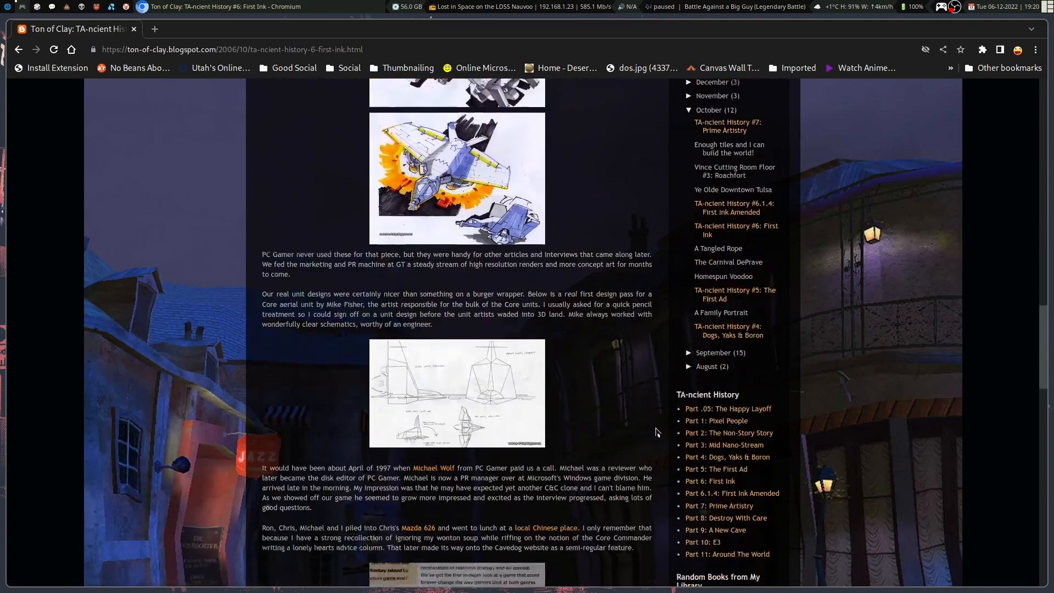
scroll(down, 3)
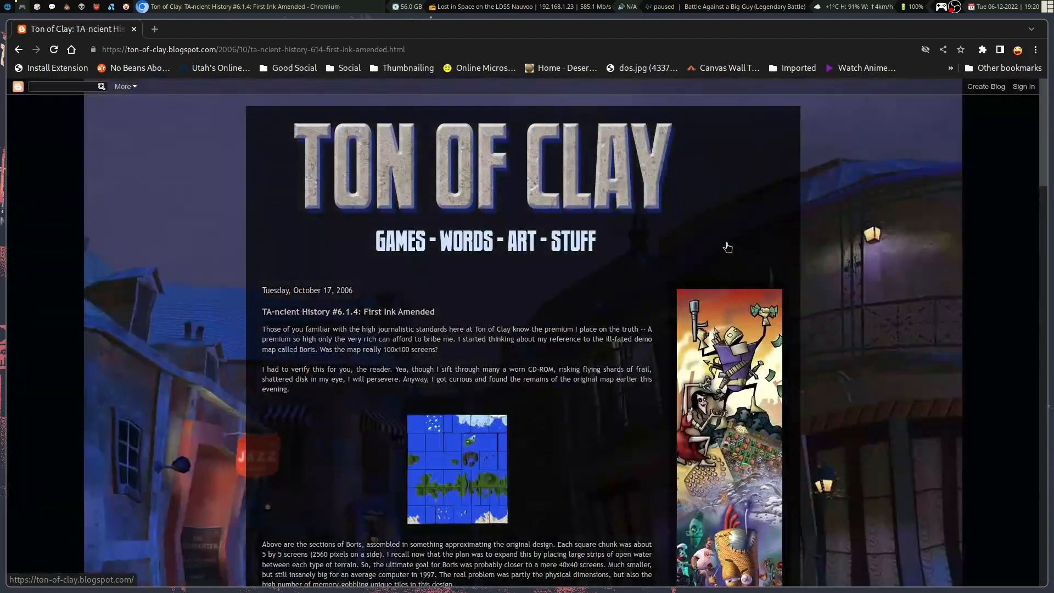
Read Part 6.1.4: First Ink Amended through its comments, then open Part 7: Prime Artistry.
scroll(down, 3)
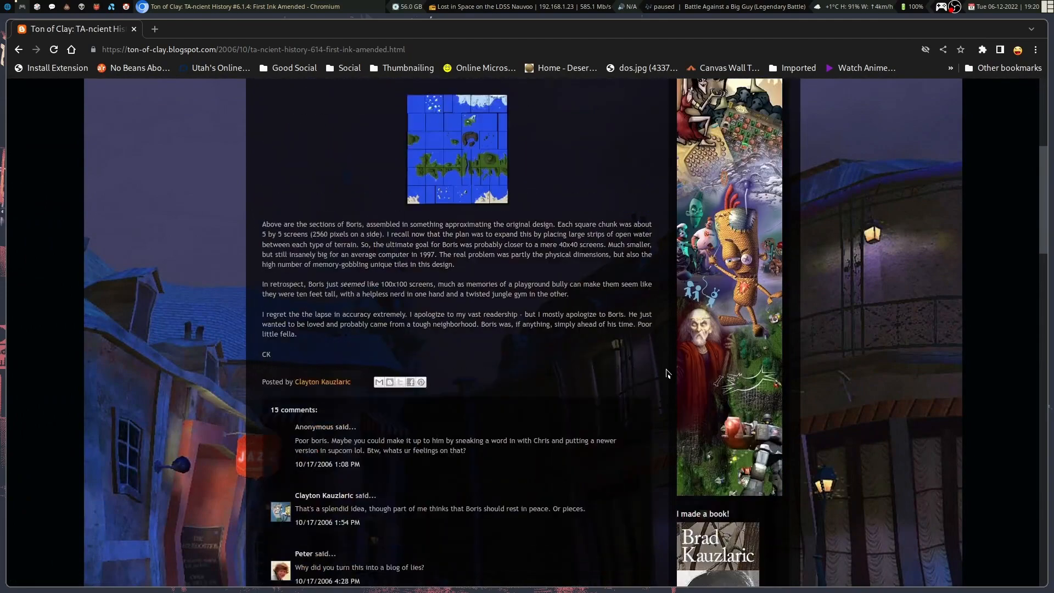
scroll(down, 3)
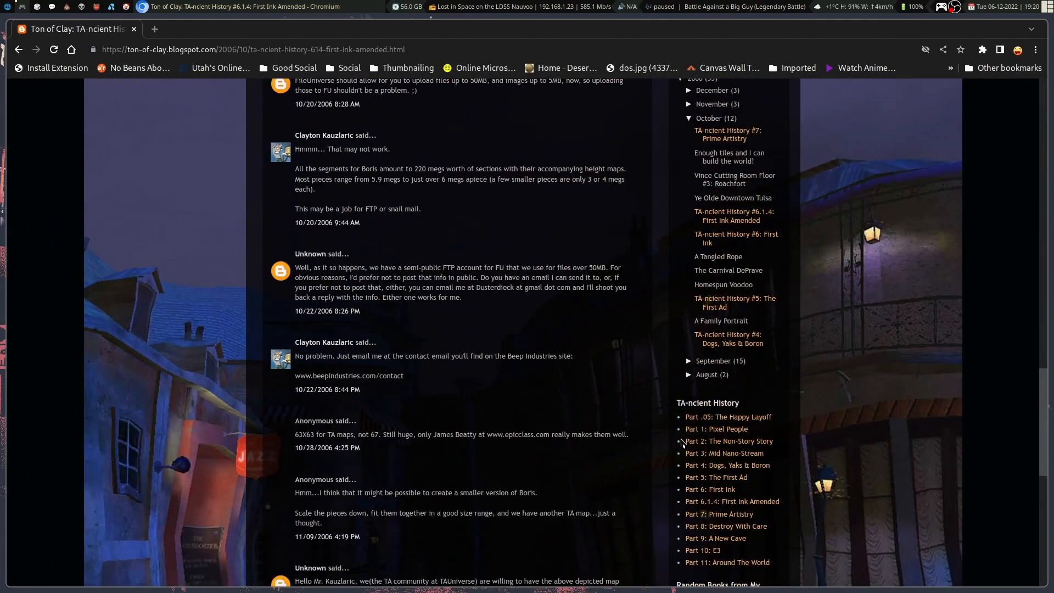
scroll(down, 3)
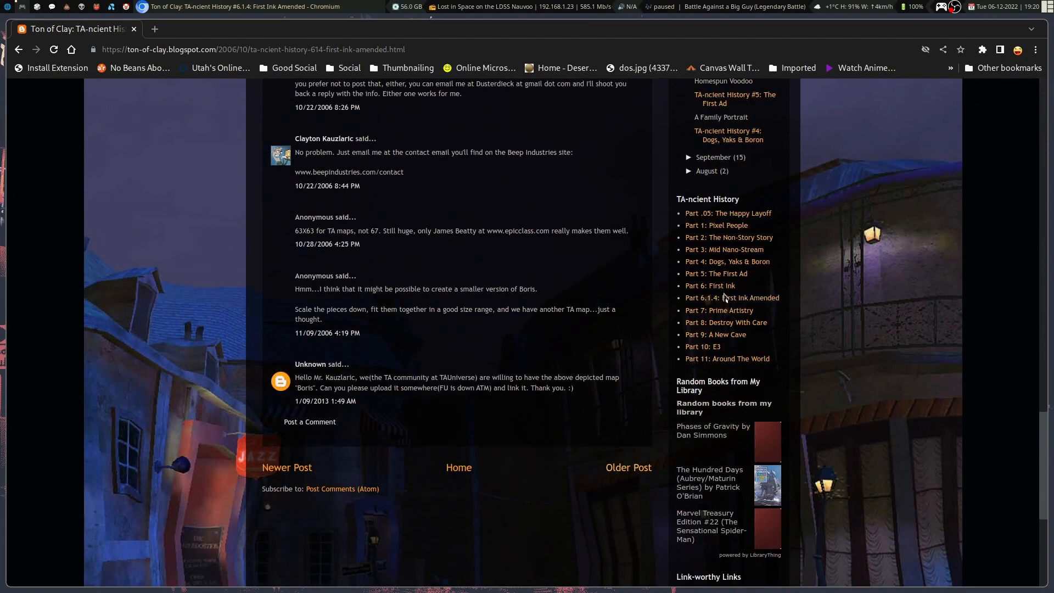
click(718, 310)
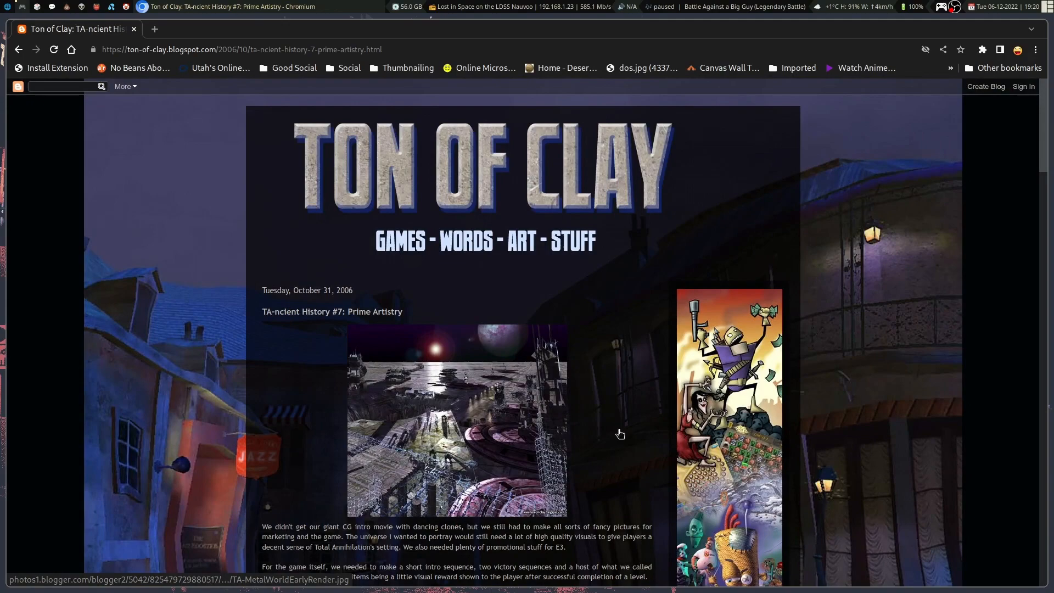
Scroll through Part 7 and its comments, then go to 'Part 8: Destroy With Care' from the sidebar.
scroll(down, 3)
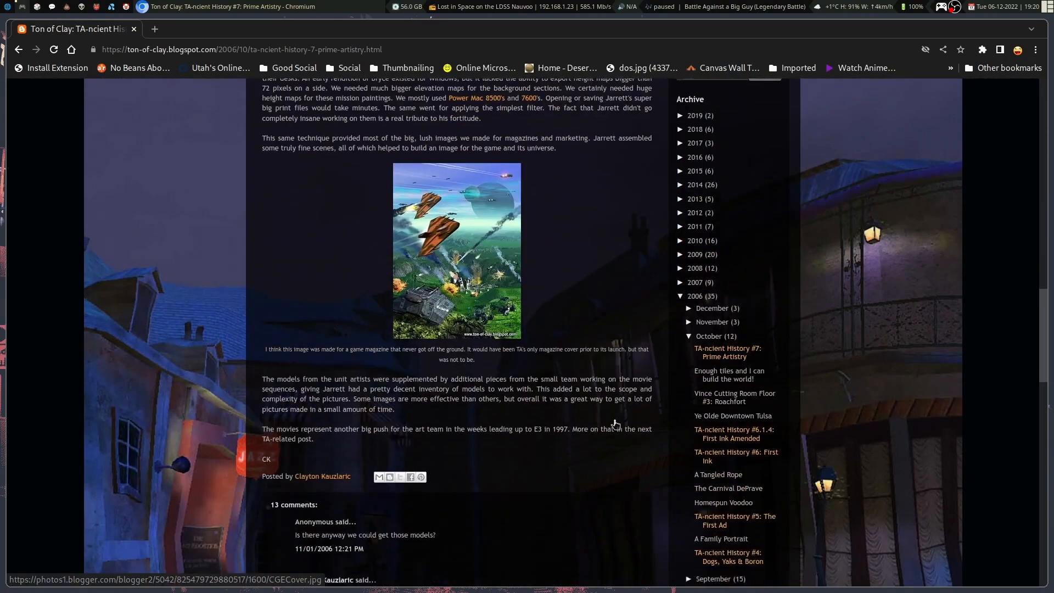
scroll(down, 3)
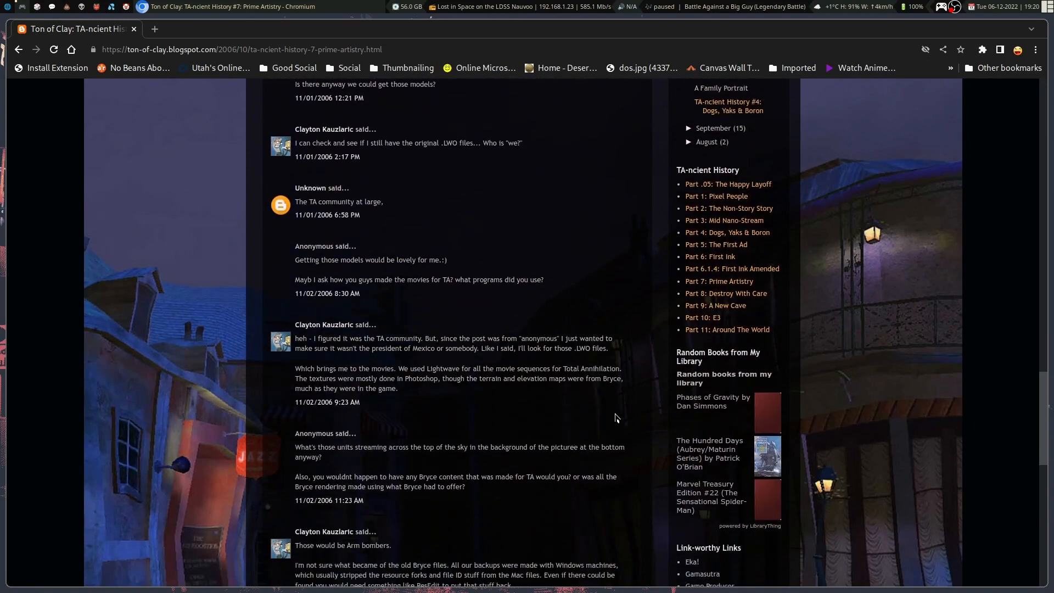
mouse_move(718, 281)
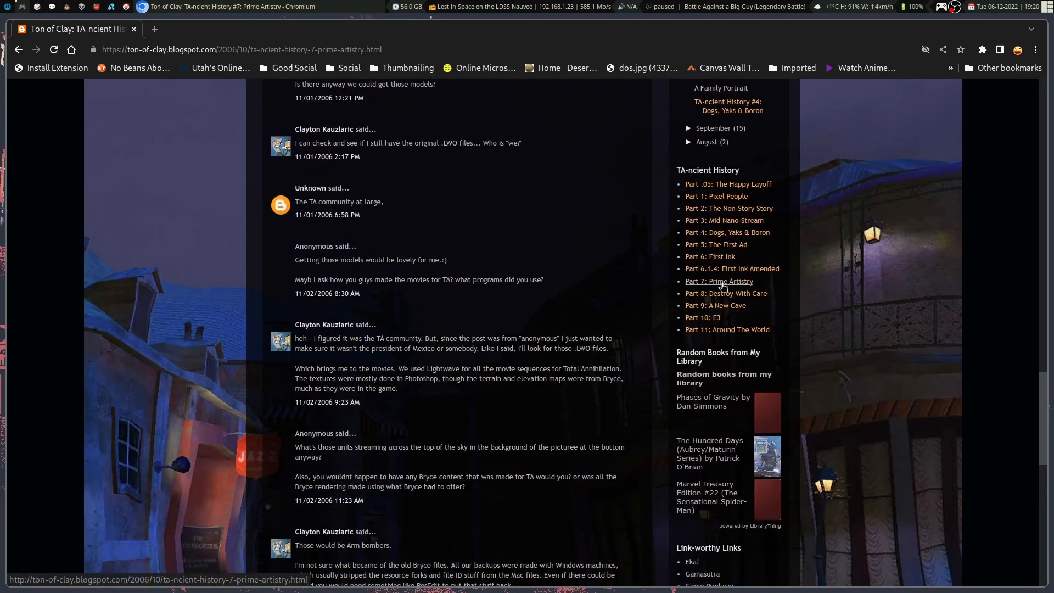
click(725, 293)
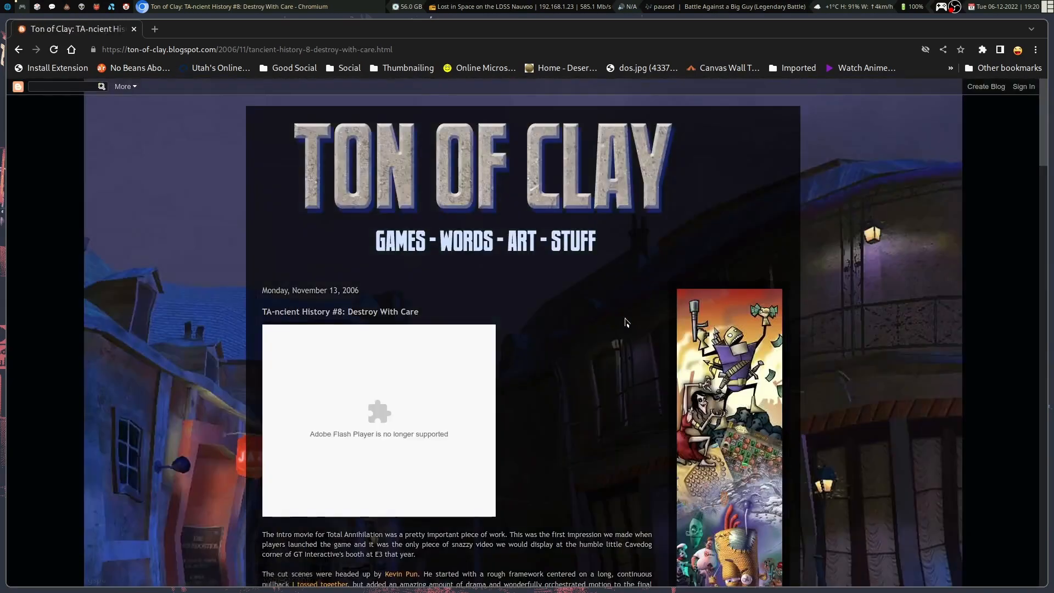
Scroll through Part 8, then go to 'Part 9: A New Cave' from the series sidebar.
scroll(down, 3)
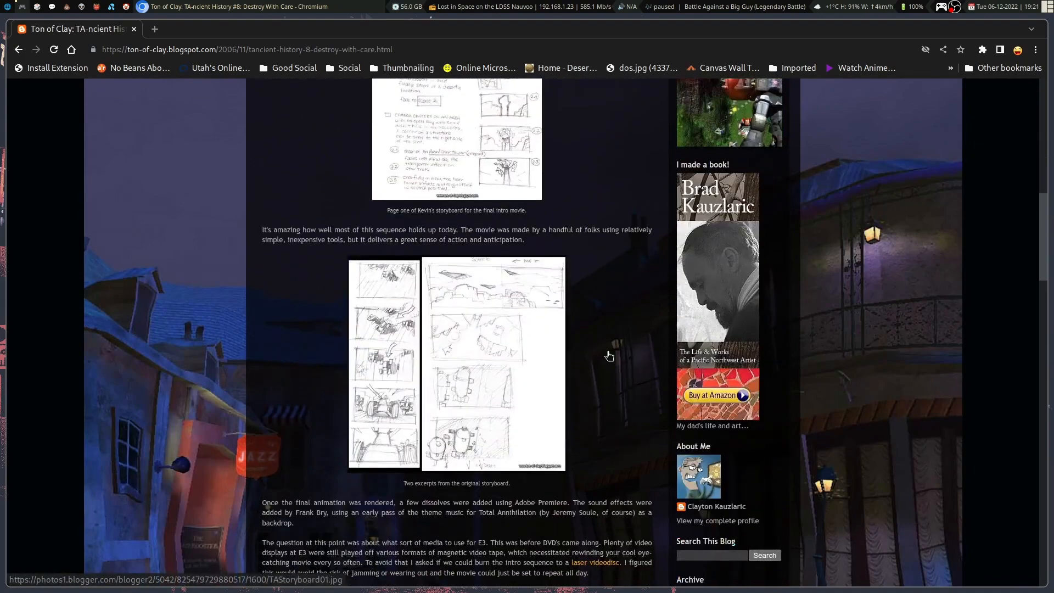
scroll(down, 3)
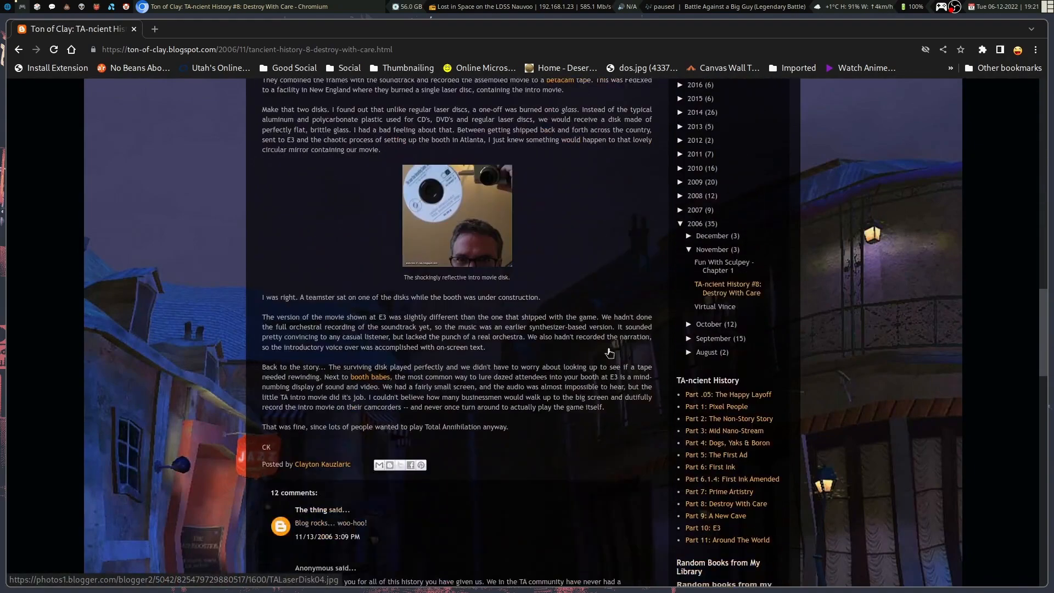
scroll(down, 3)
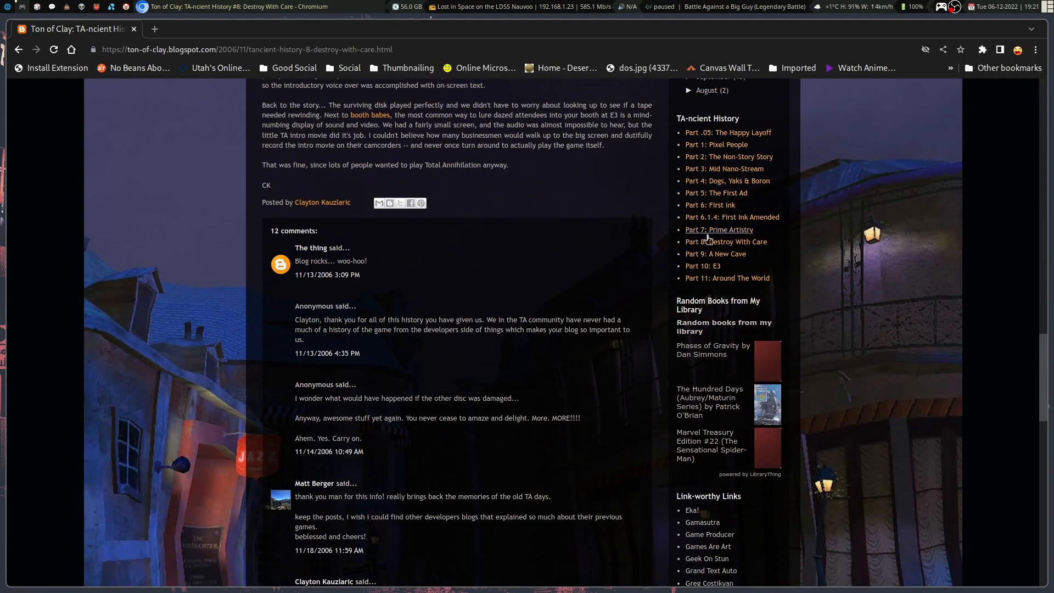
click(714, 254)
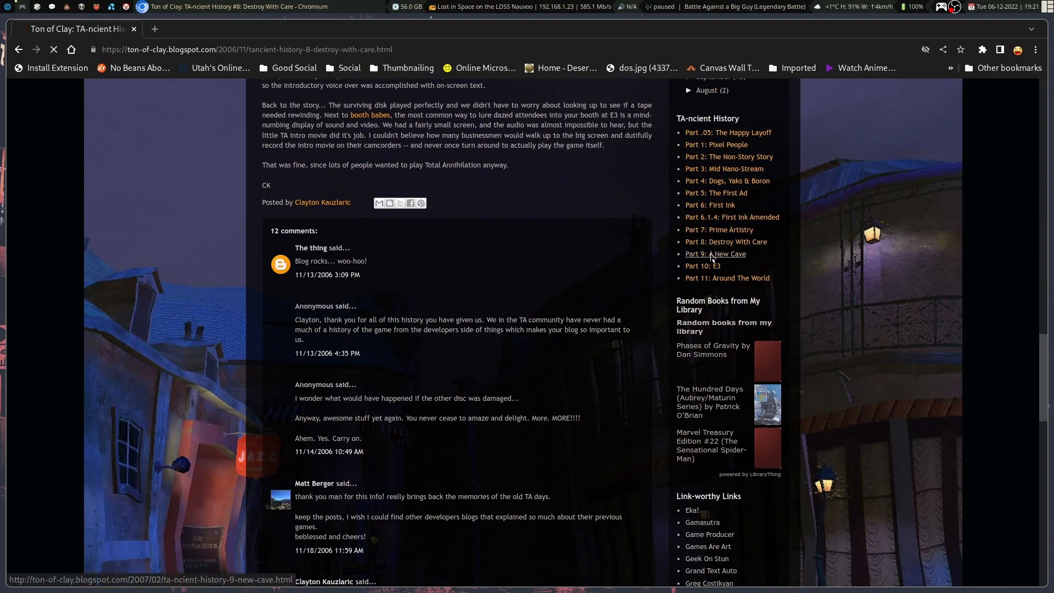
click(714, 253)
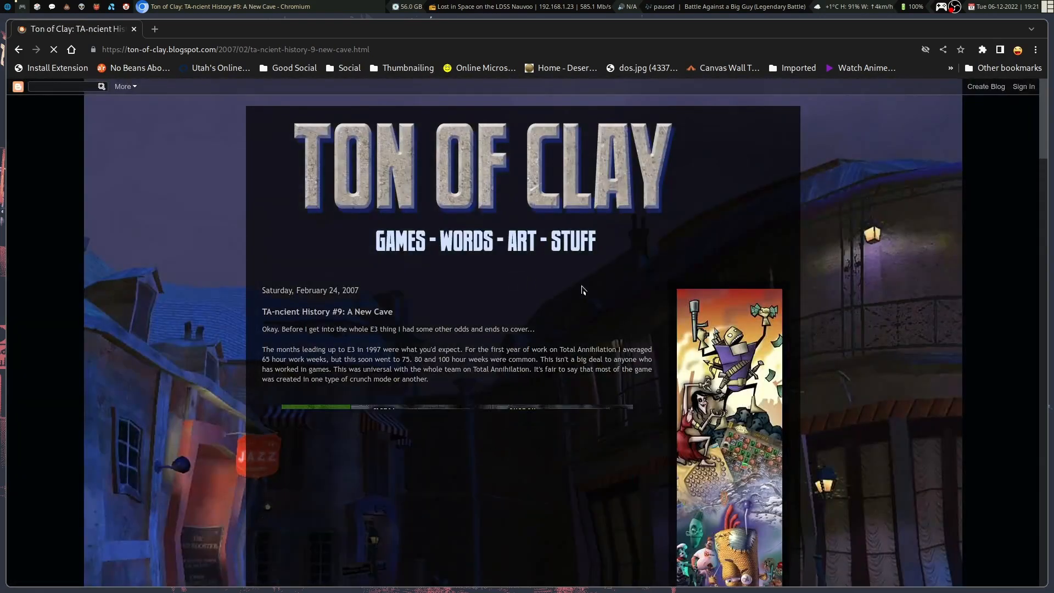
Skim Part 9, then go to 'Part 10: E3' from the TA-ncient History sidebar.
scroll(down, 3)
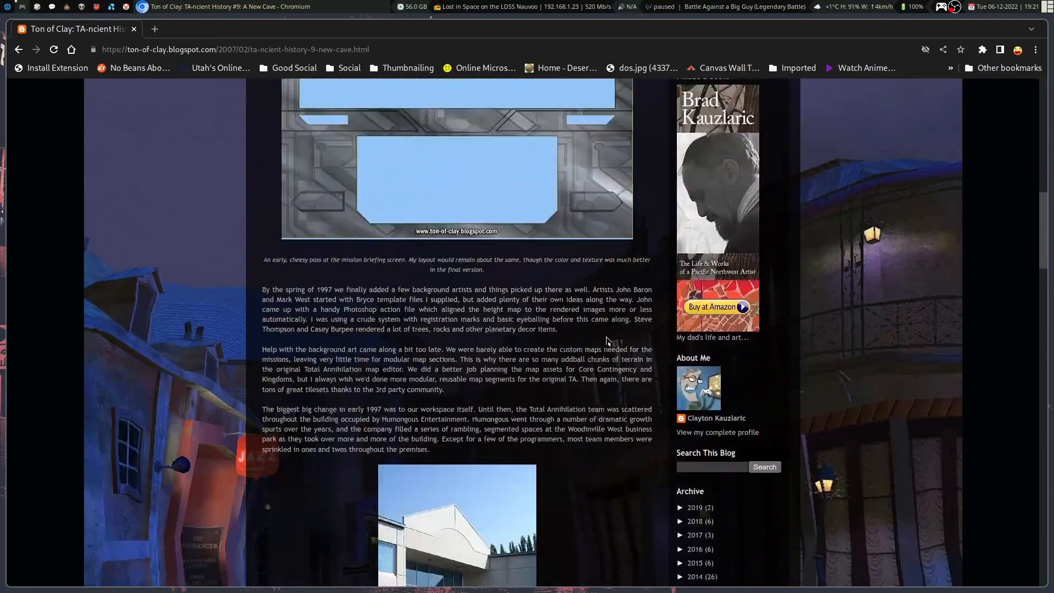
scroll(down, 3)
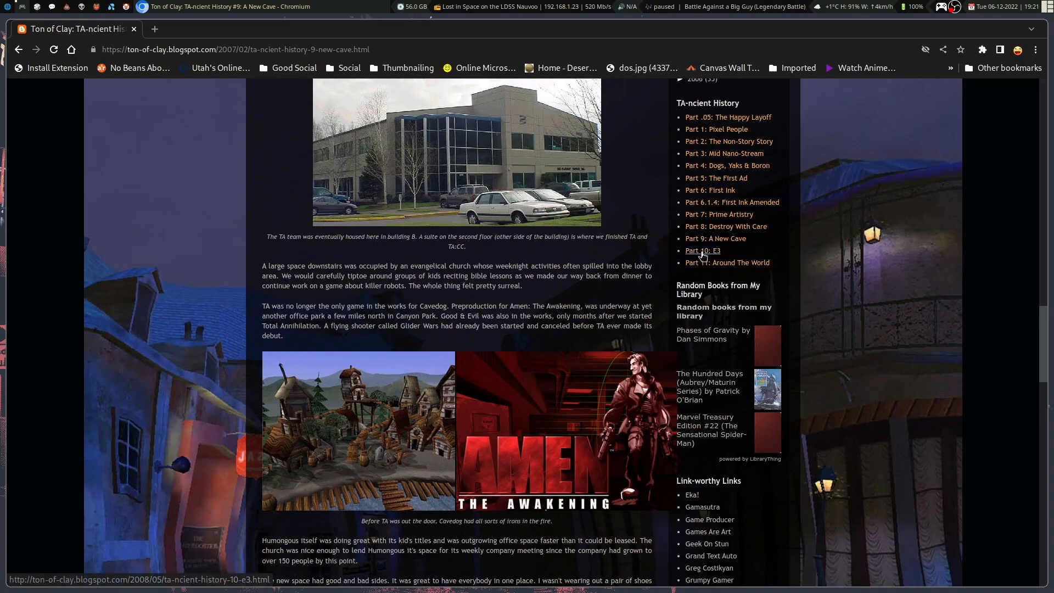
click(701, 250)
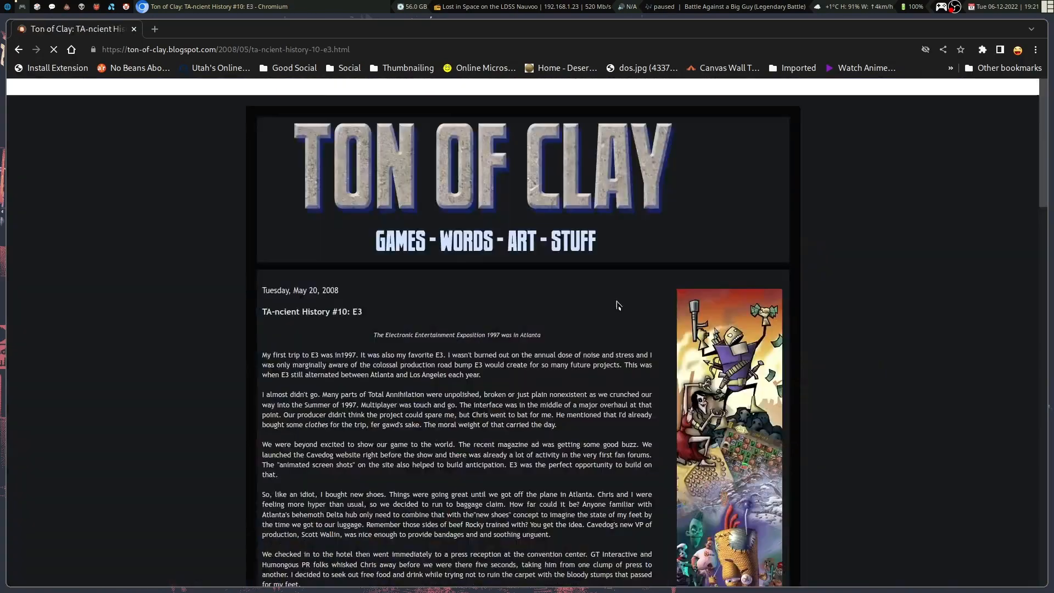
scroll(down, 3)
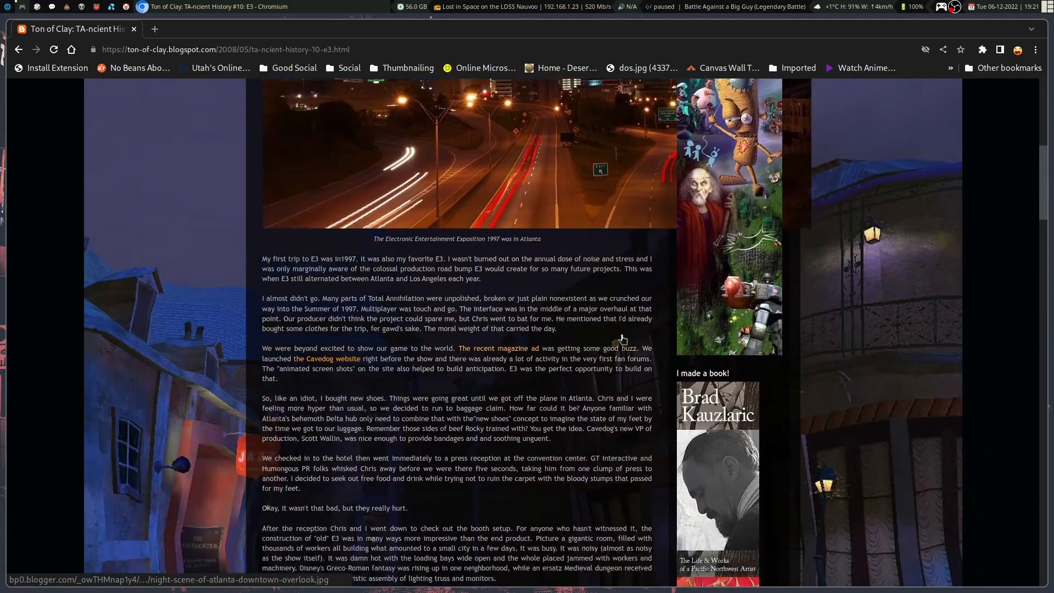
scroll(down, 3)
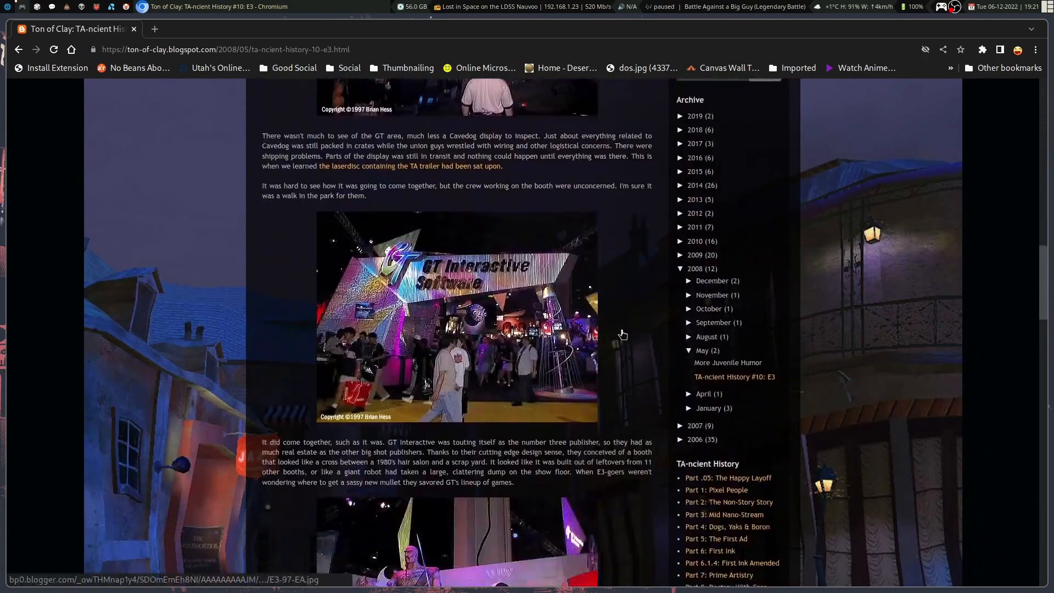
scroll(down, 3)
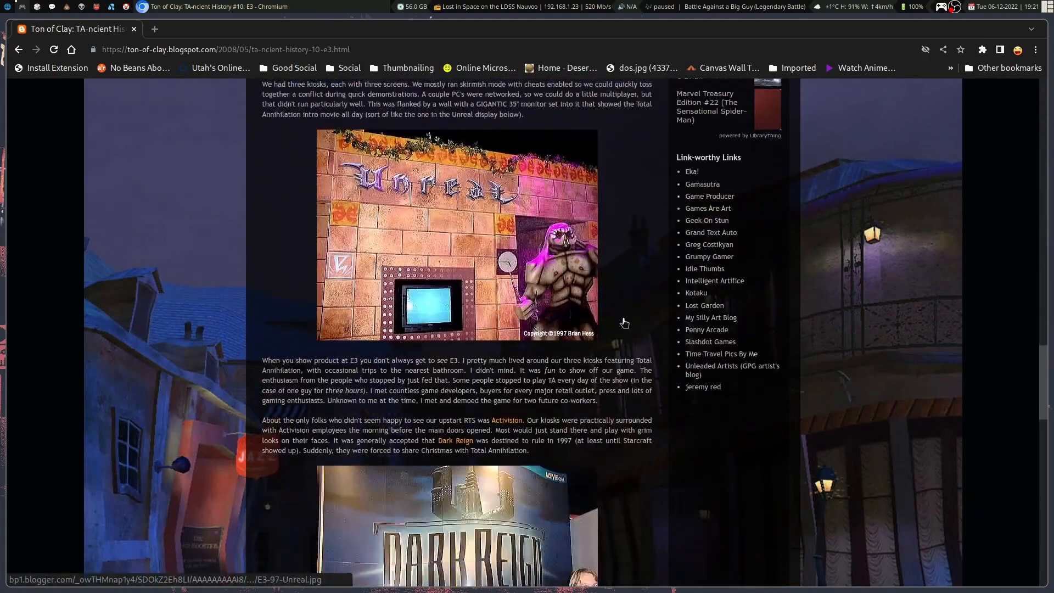